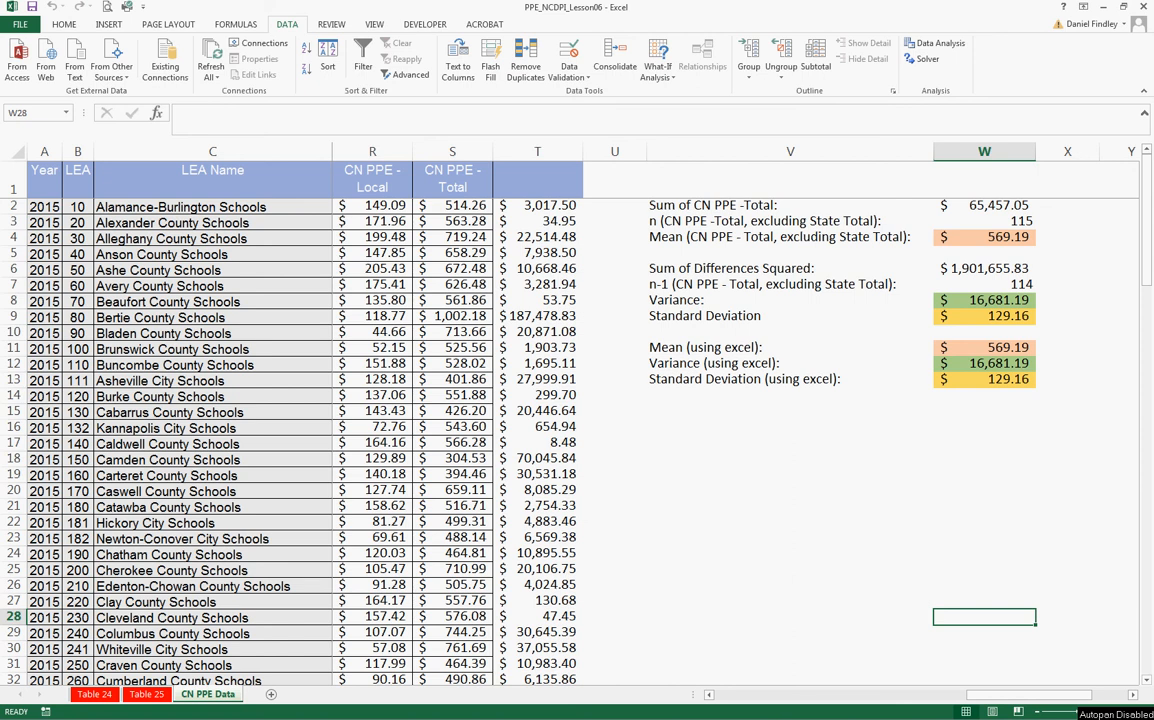
{"action": "mouse_move", "coordinate": [659, 321]}
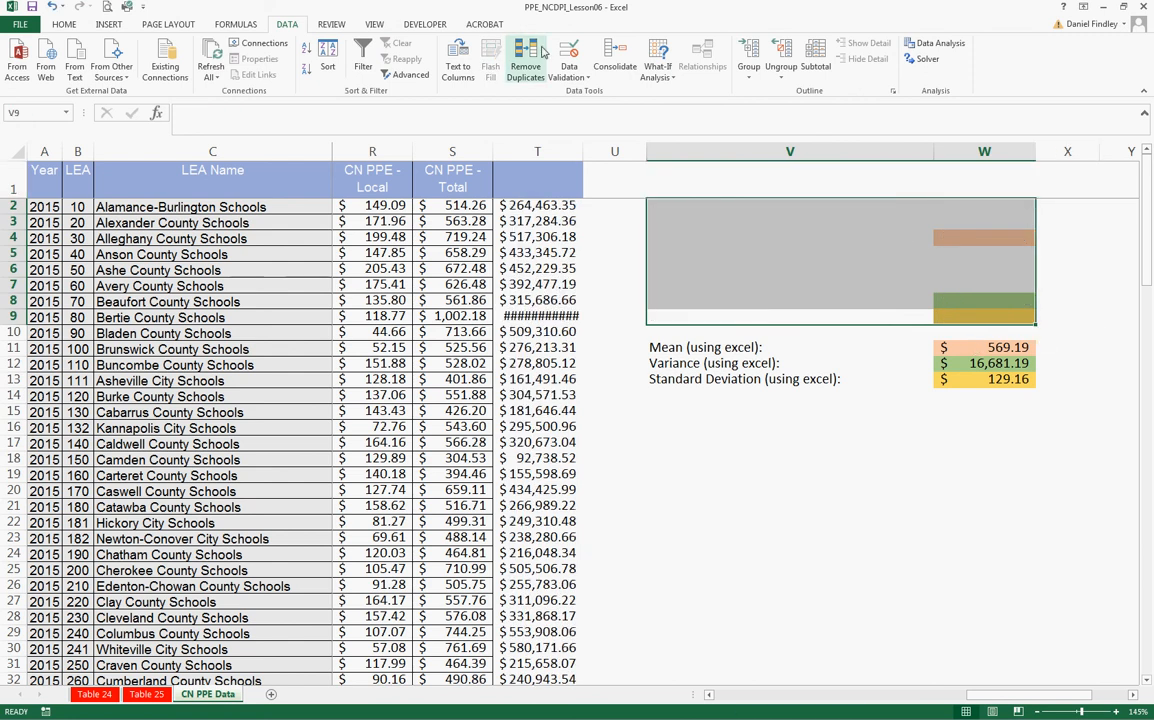
- Delete the manual calculation cells and squared-differences helper column via Home
{"action": "left_click", "coordinate": [76, 22]}
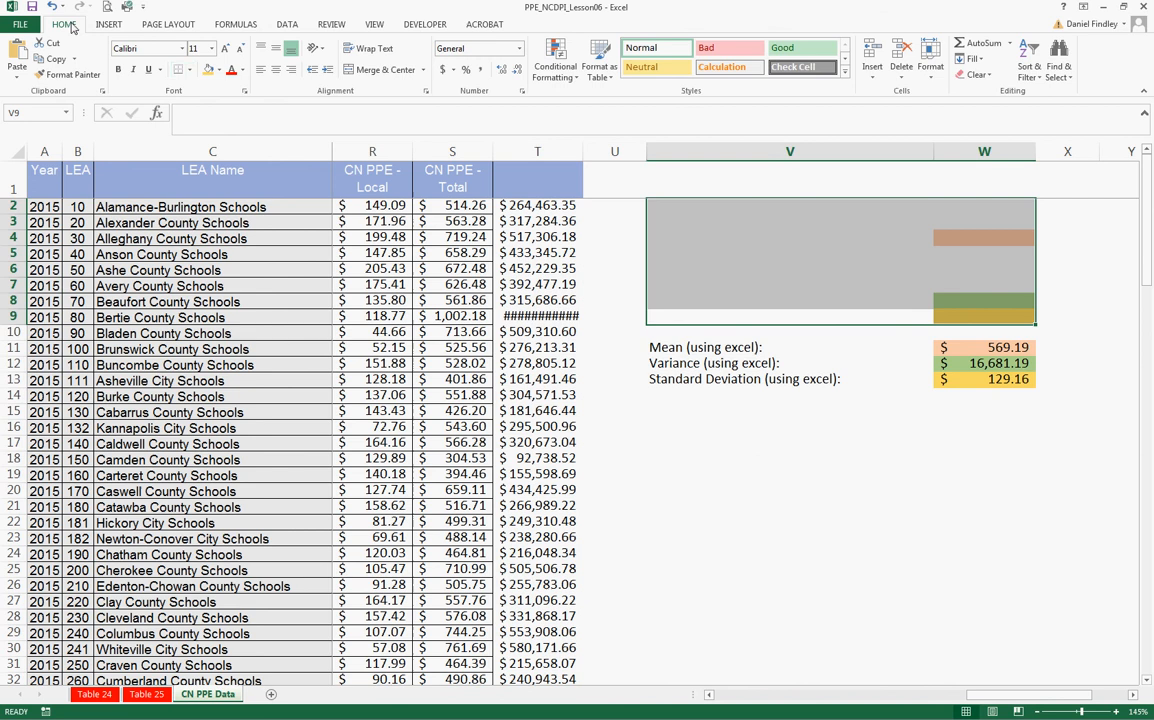
{"action": "left_click", "coordinate": [185, 69]}
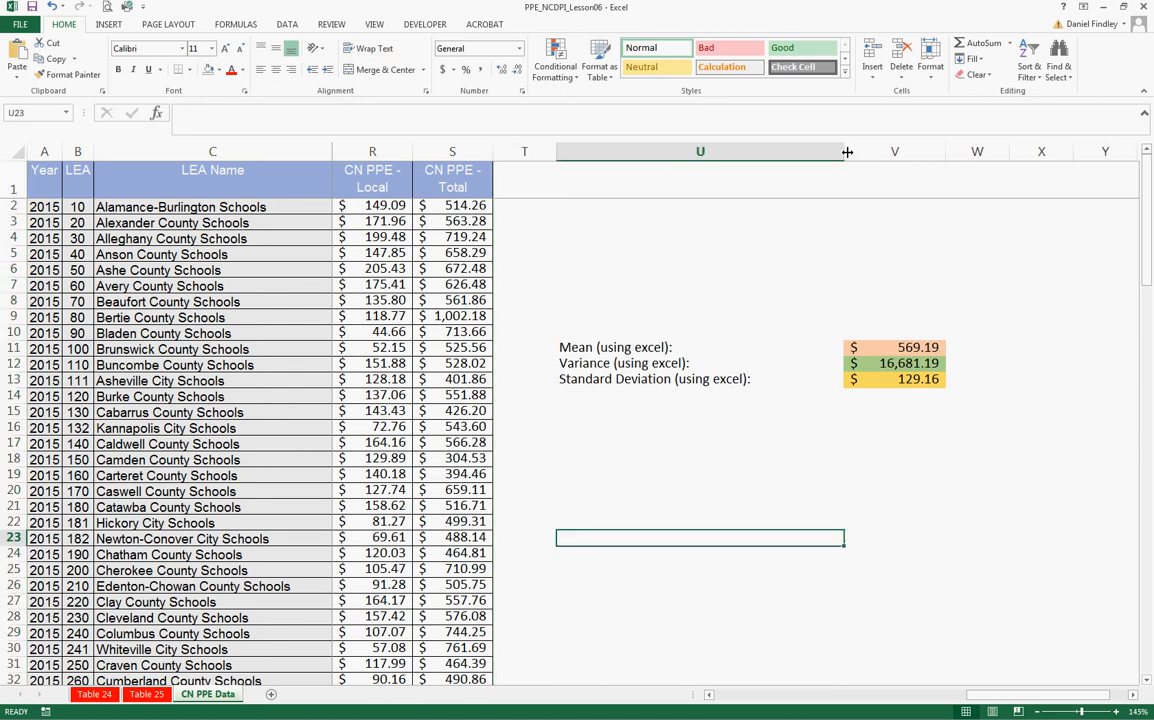
- Narrow column U so Excel's mean, variance and standard deviation sit by their labels
{"action": "left_click_drag", "start_coordinate": [847, 151], "coordinate": [763, 151]}
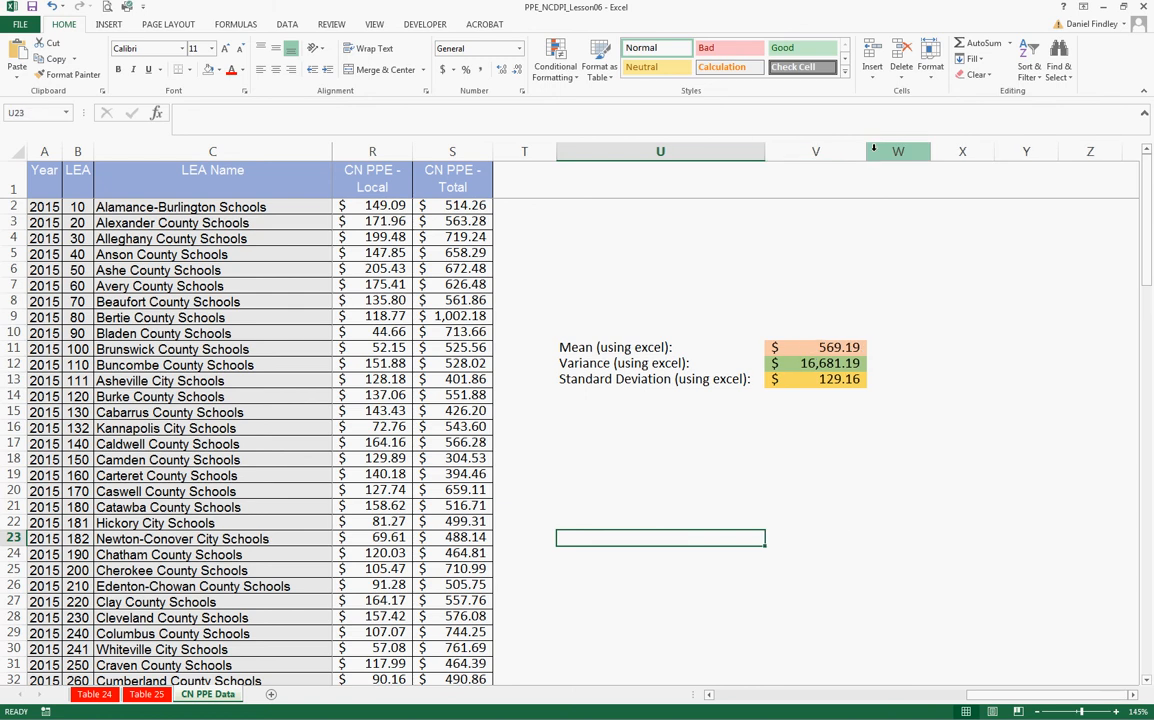
{"action": "mouse_move", "coordinate": [901, 367]}
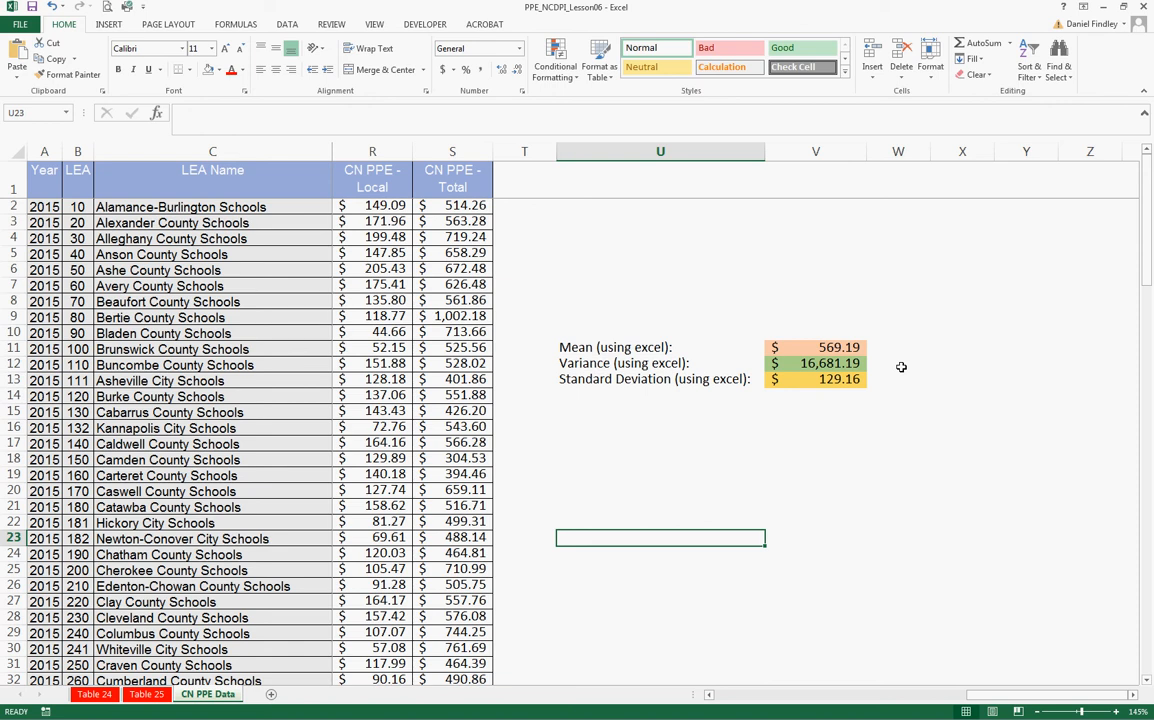
{"action": "mouse_move", "coordinate": [888, 287]}
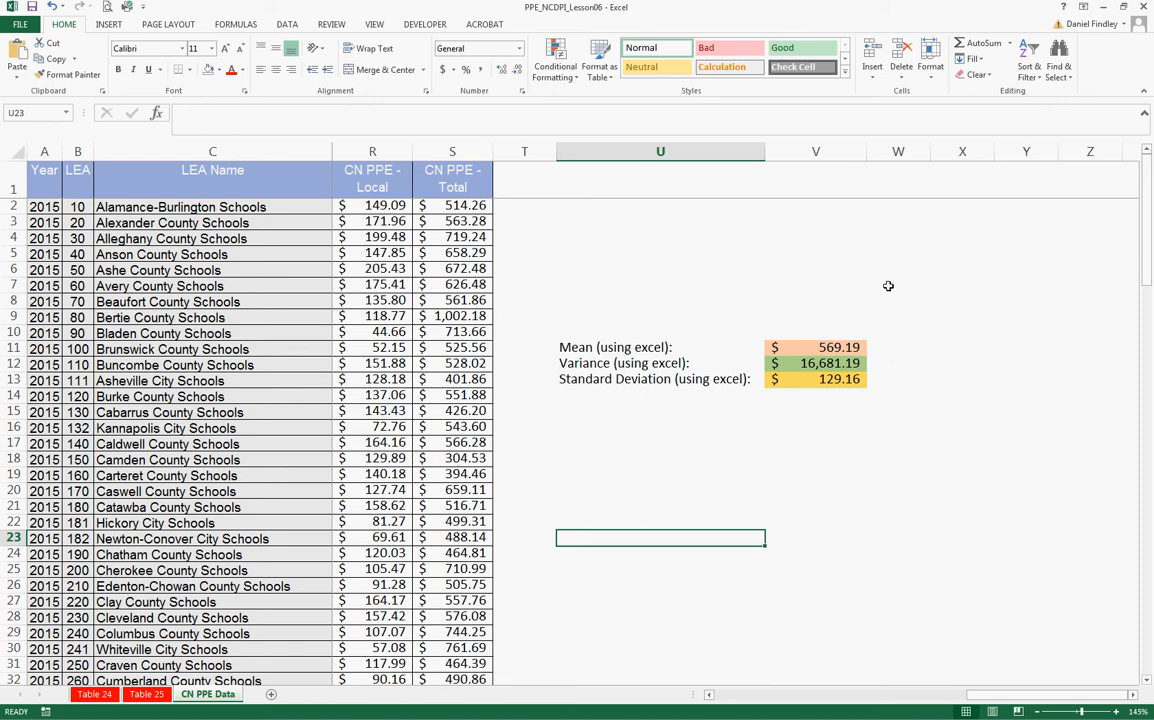
{"action": "mouse_move", "coordinate": [859, 280]}
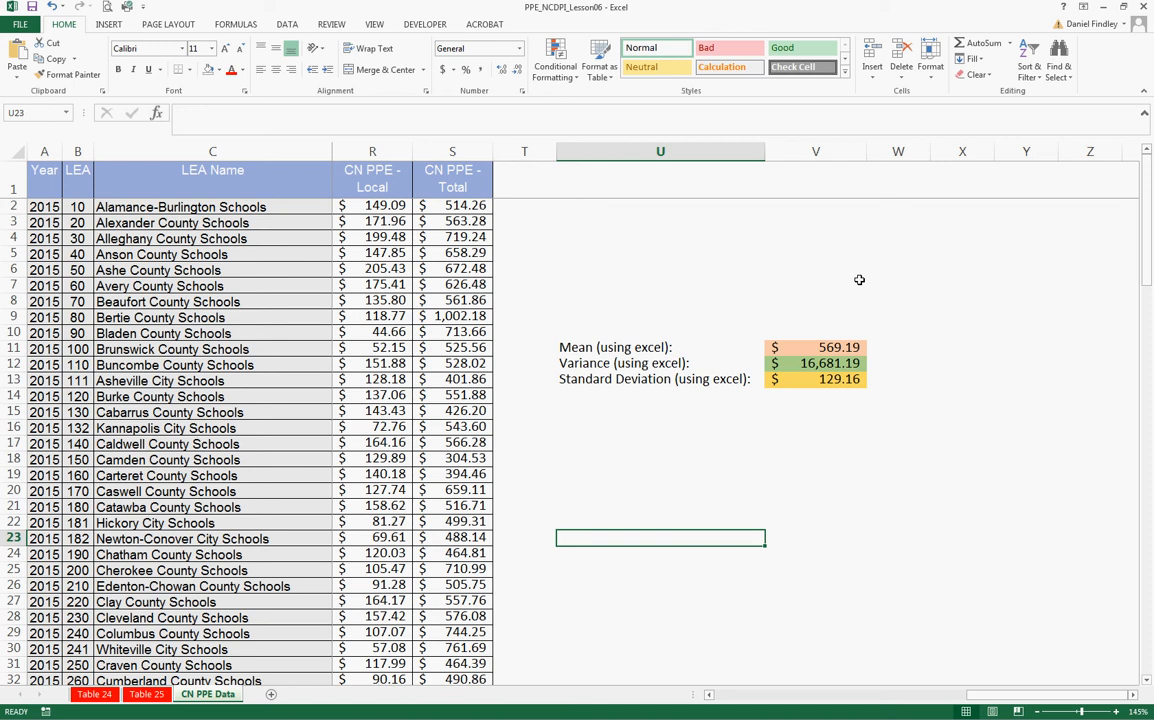
{"action": "mouse_move", "coordinate": [852, 293]}
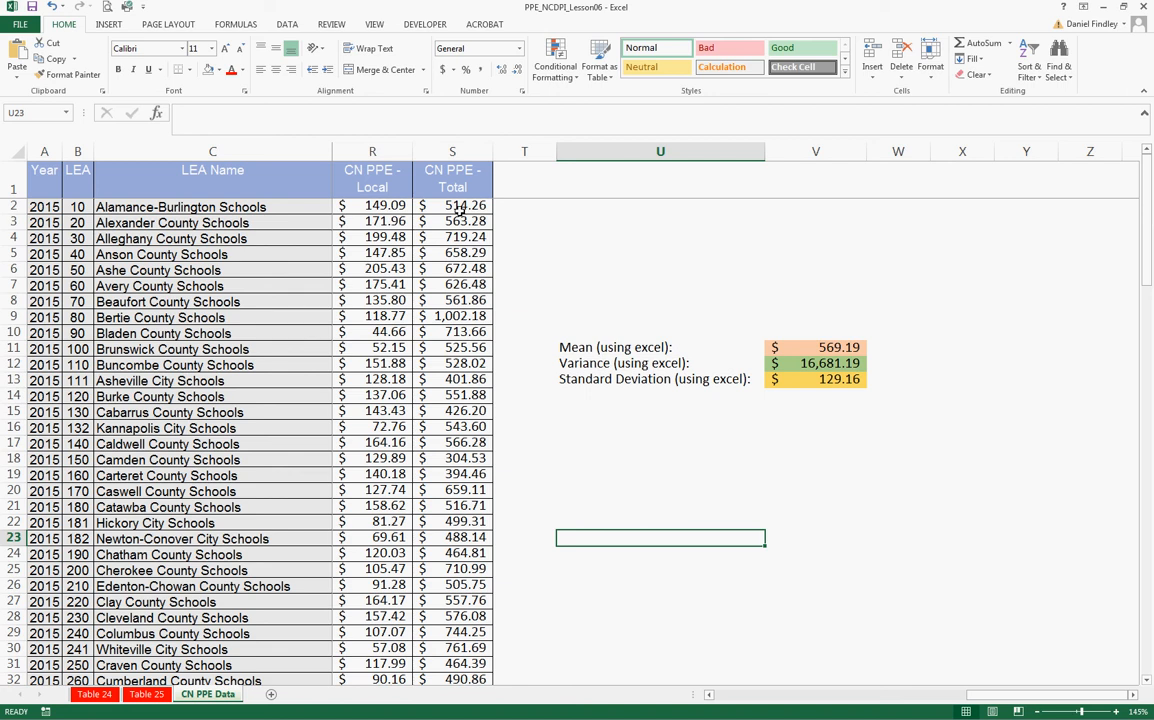
{"action": "mouse_move", "coordinate": [942, 237]}
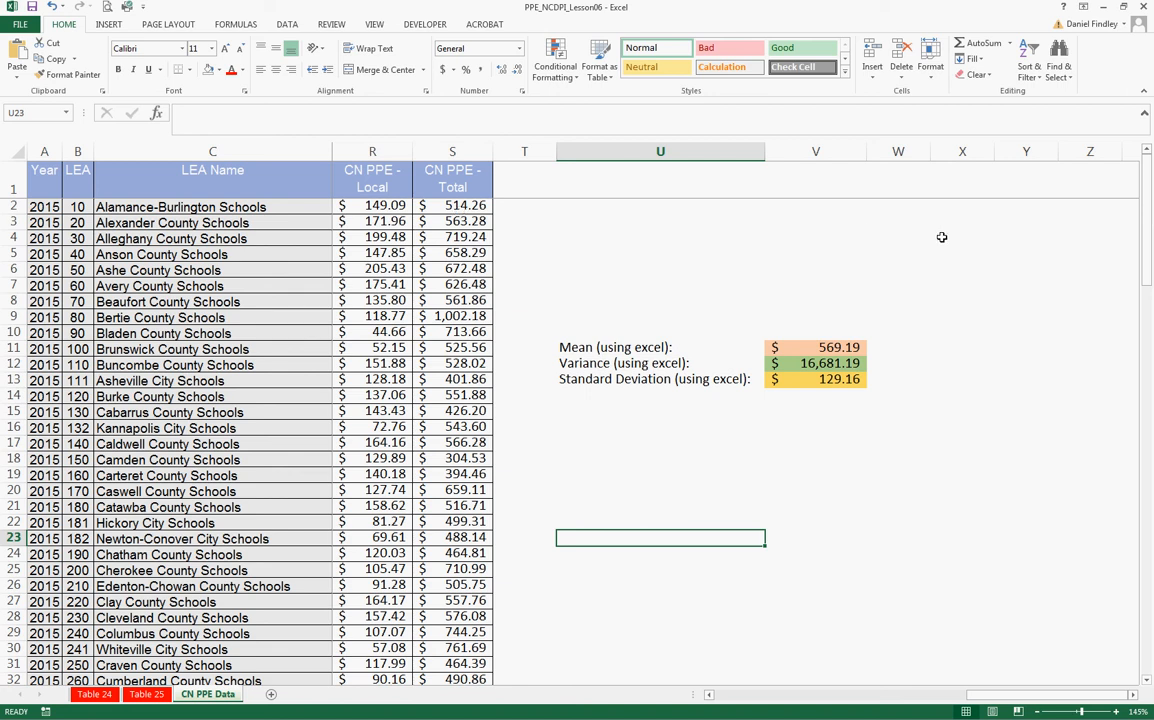
- Label Minimum and Maximum in X5:X6 and enter =MIN(S2:S116) for the minimum, $304.53
{"action": "left_click", "coordinate": [962, 253]}
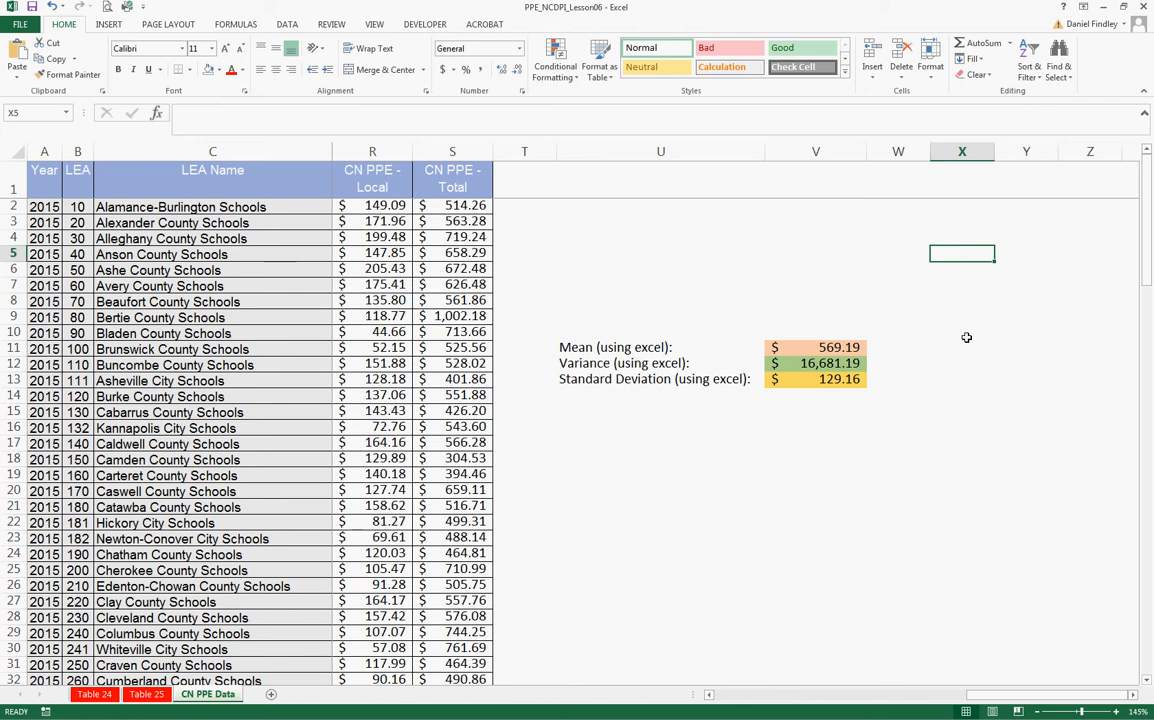
{"action": "type", "text": "Minimum:"}
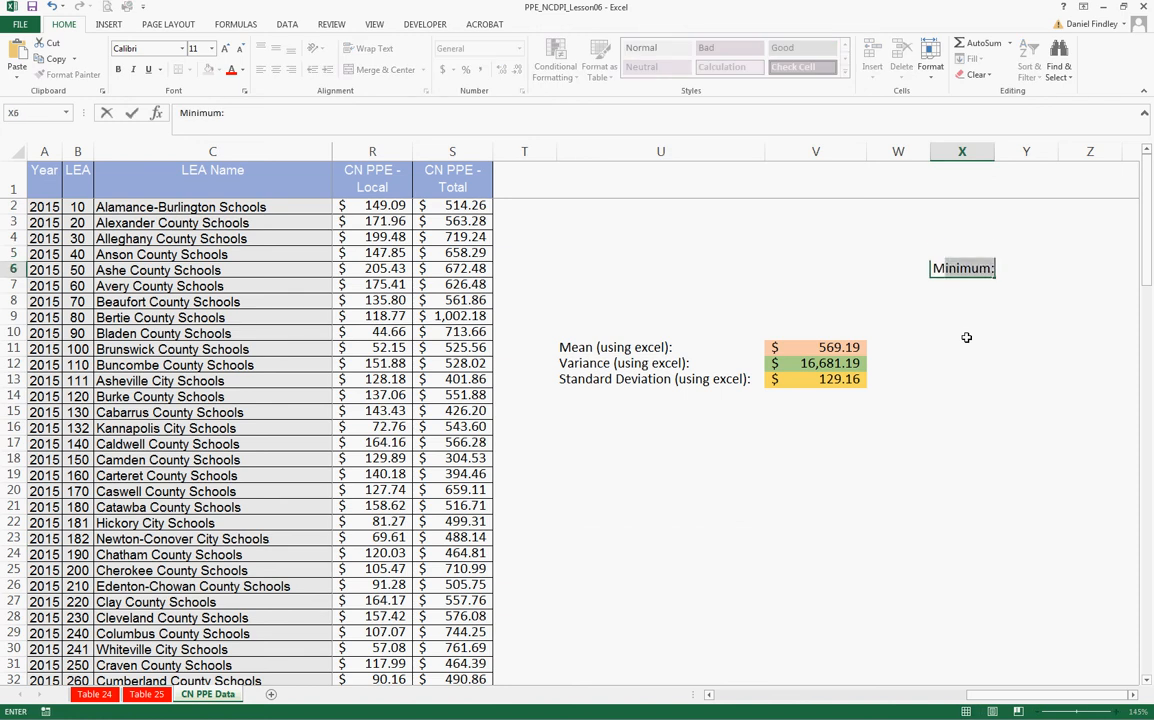
{"action": "type", "text": "Maximum"}
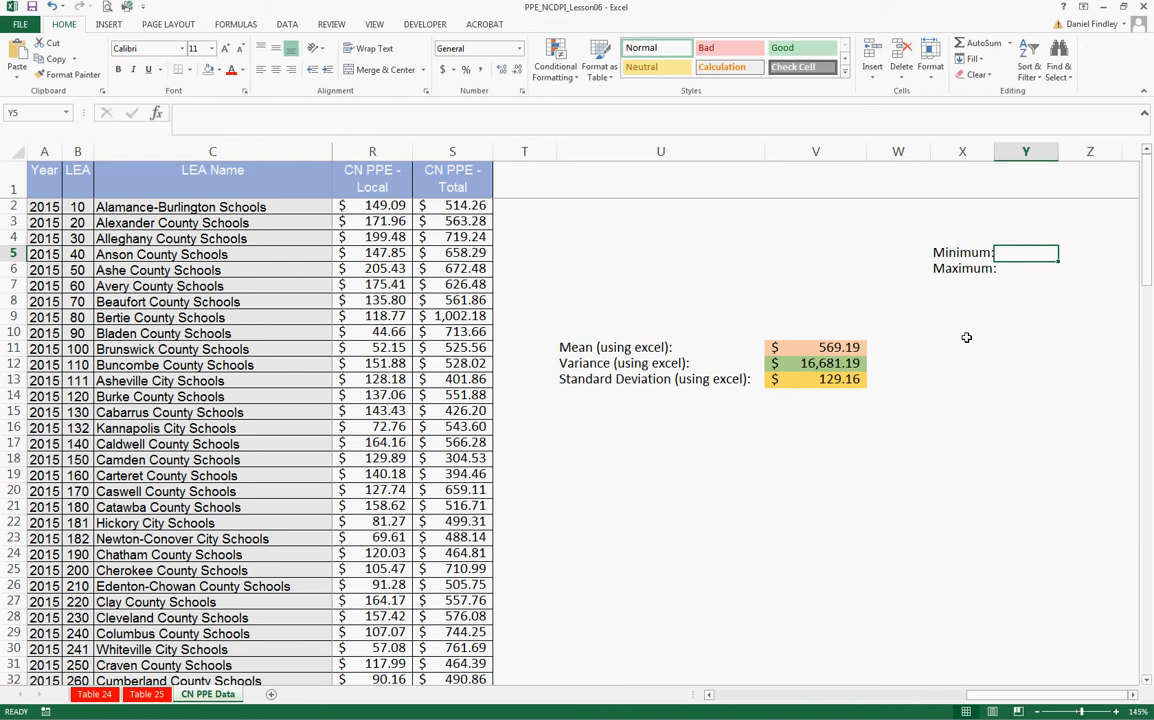
{"action": "type", "text": "="}
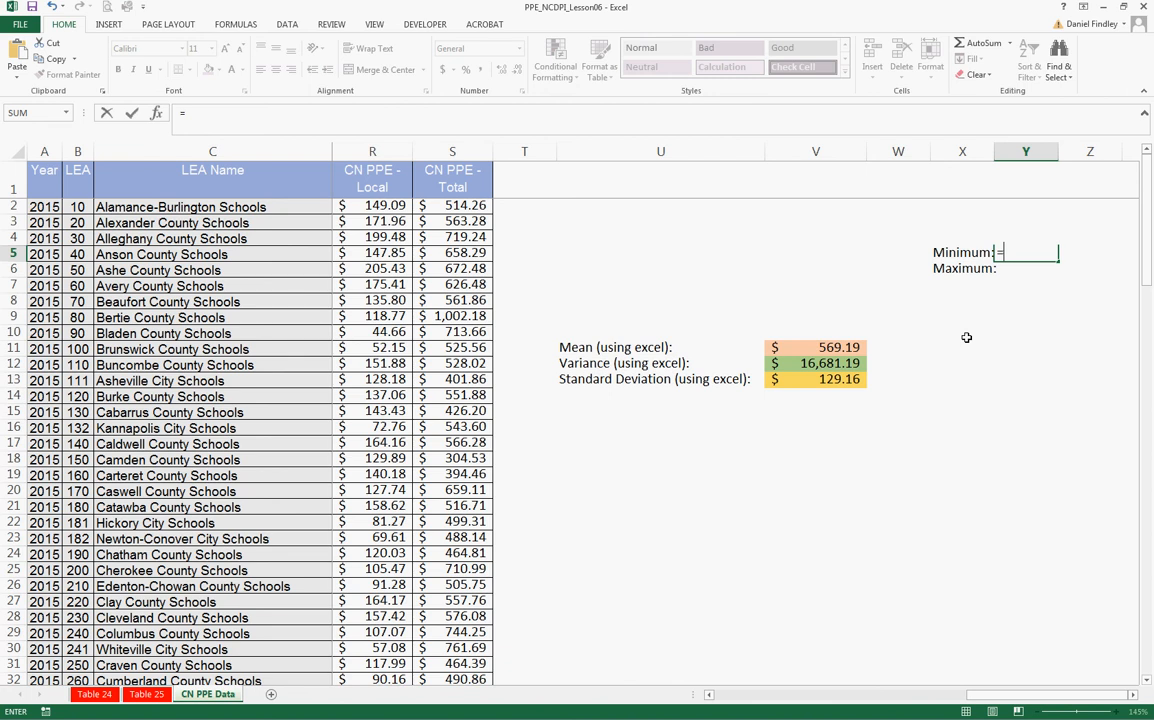
{"action": "type", "text": "=min"}
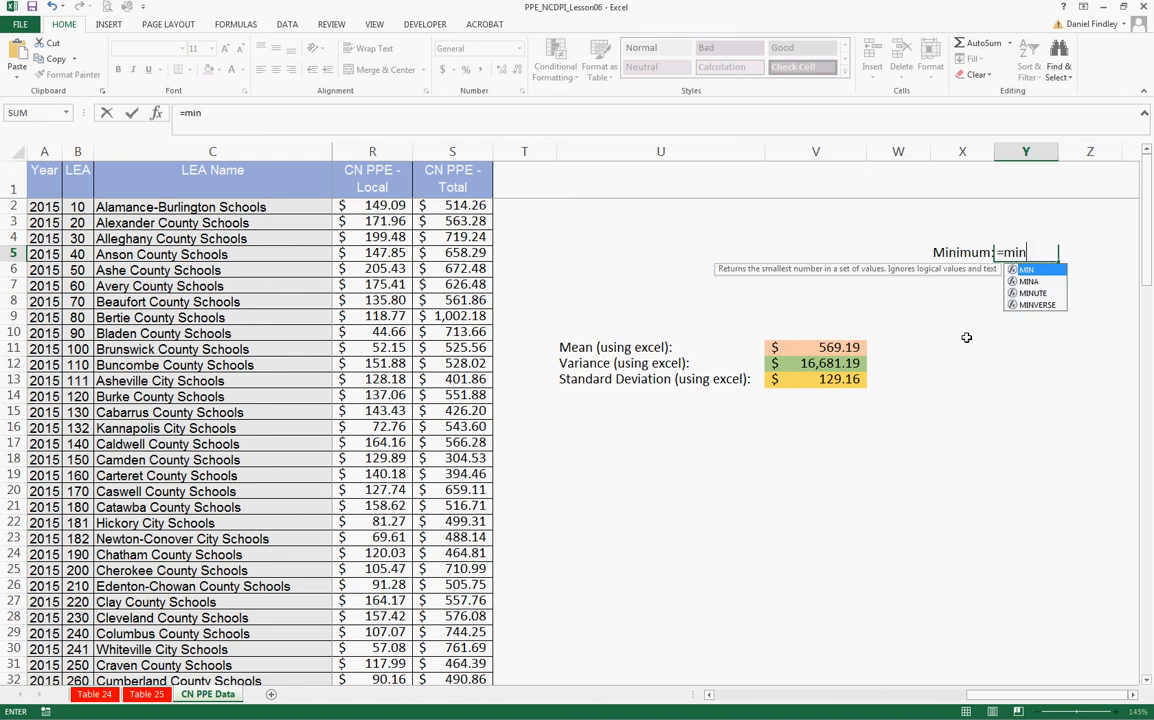
{"action": "type", "text": "("}
{"action": "left_click", "coordinate": [962, 268]}
{"action": "type", "text": "Maximum"}
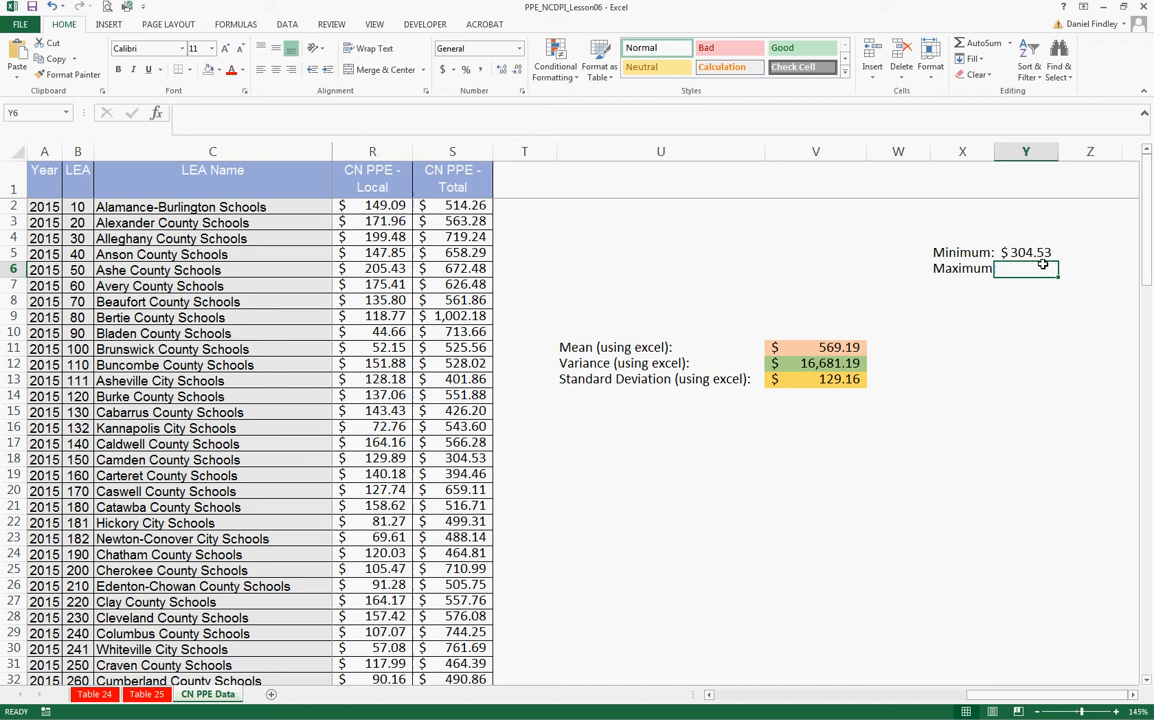
- Enter =MAX(S2:S116) in Y6 to show the largest CN PPE Total, $1,002.18
{"action": "left_click", "coordinate": [1027, 252]}
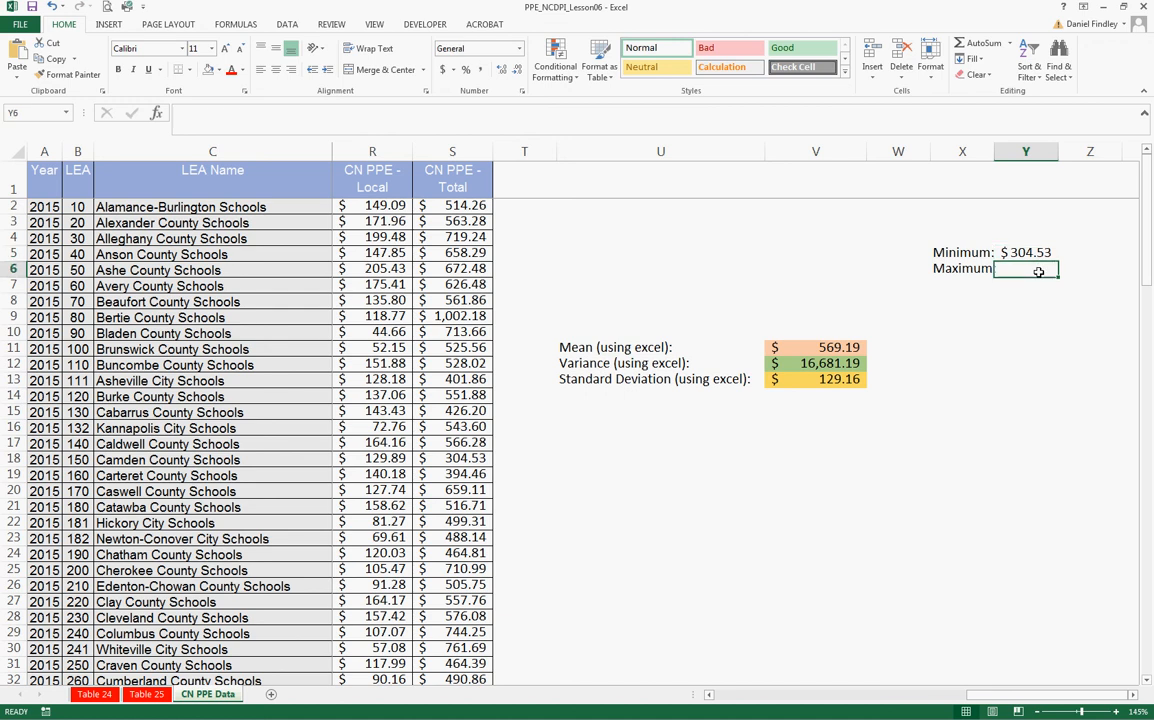
{"action": "type", "text": "=m"}
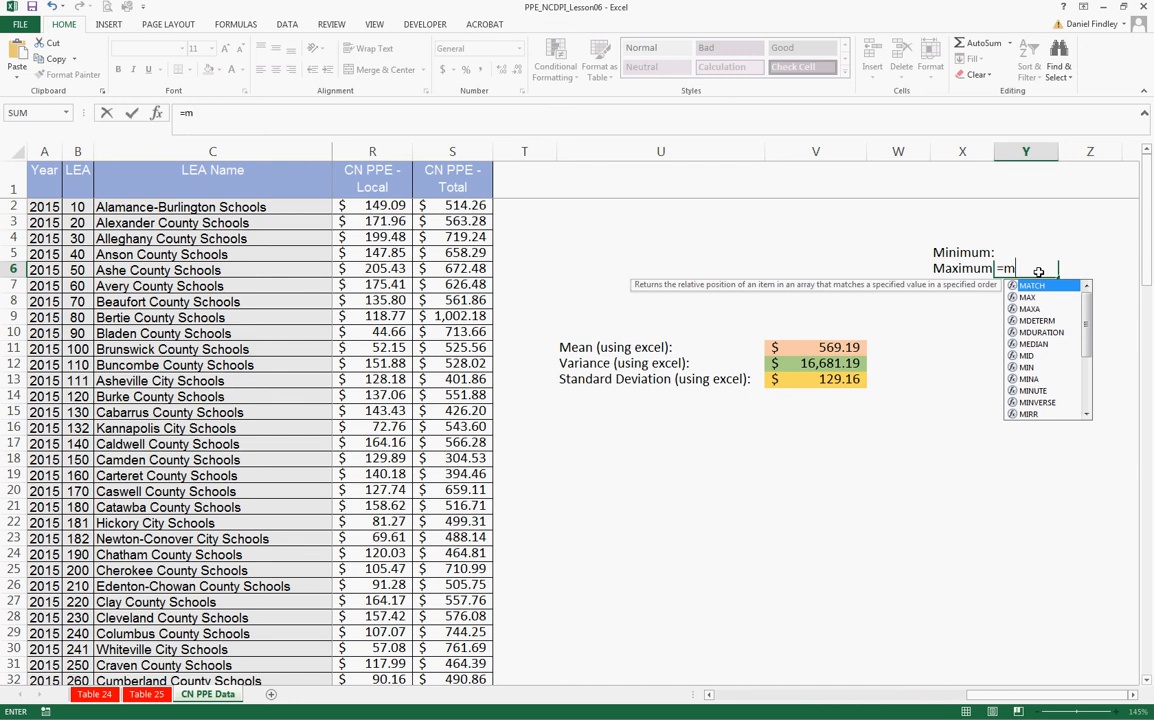
{"action": "type", "text": "ax(S2:S116"}
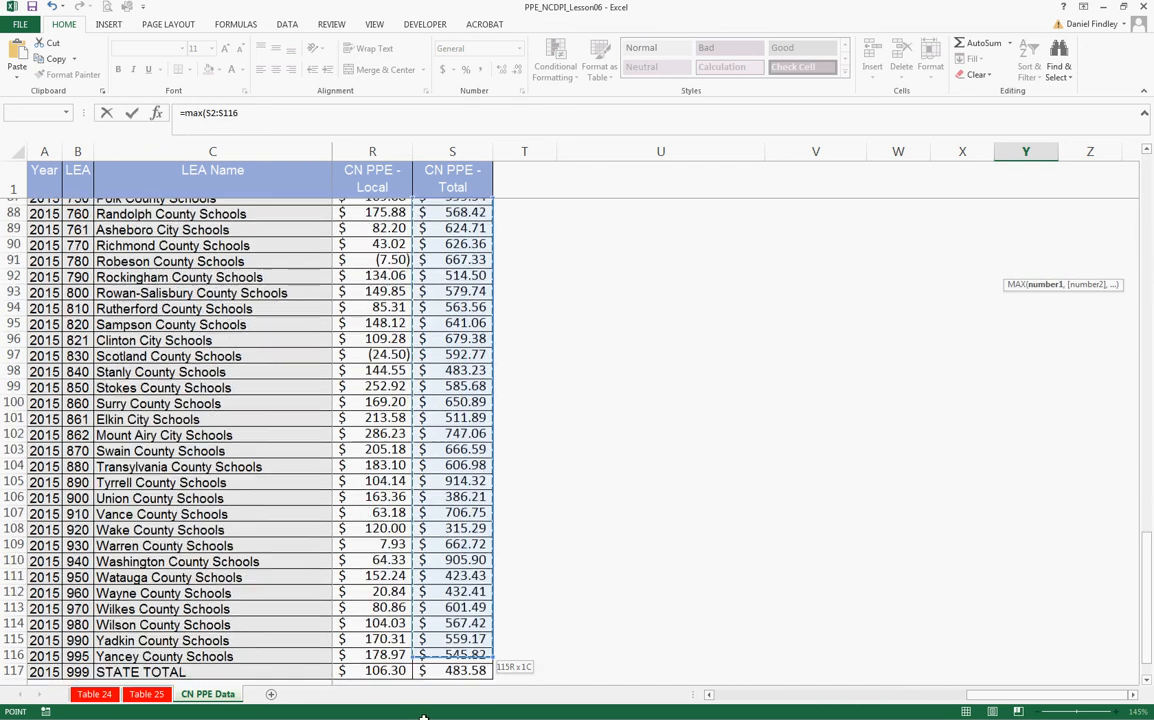
{"action": "scroll", "scroll_direction": "down", "scroll_amount": 3}
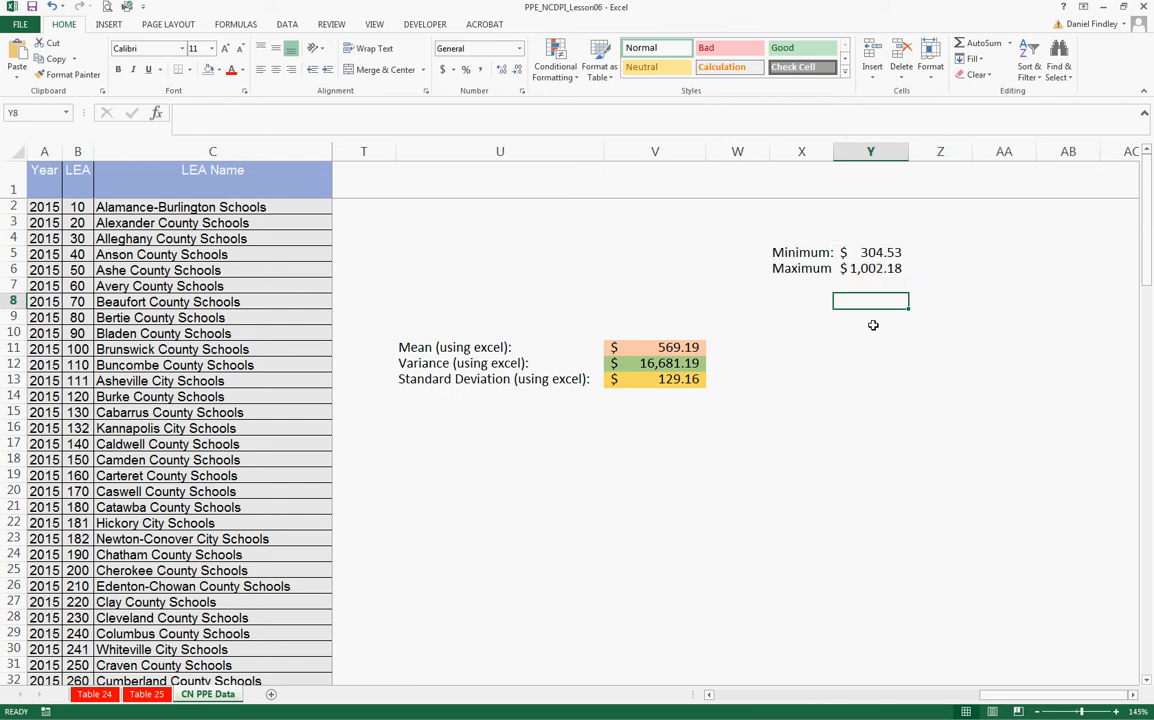
{"action": "mouse_move", "coordinate": [896, 404]}
{"action": "type", "text": "Bin"}
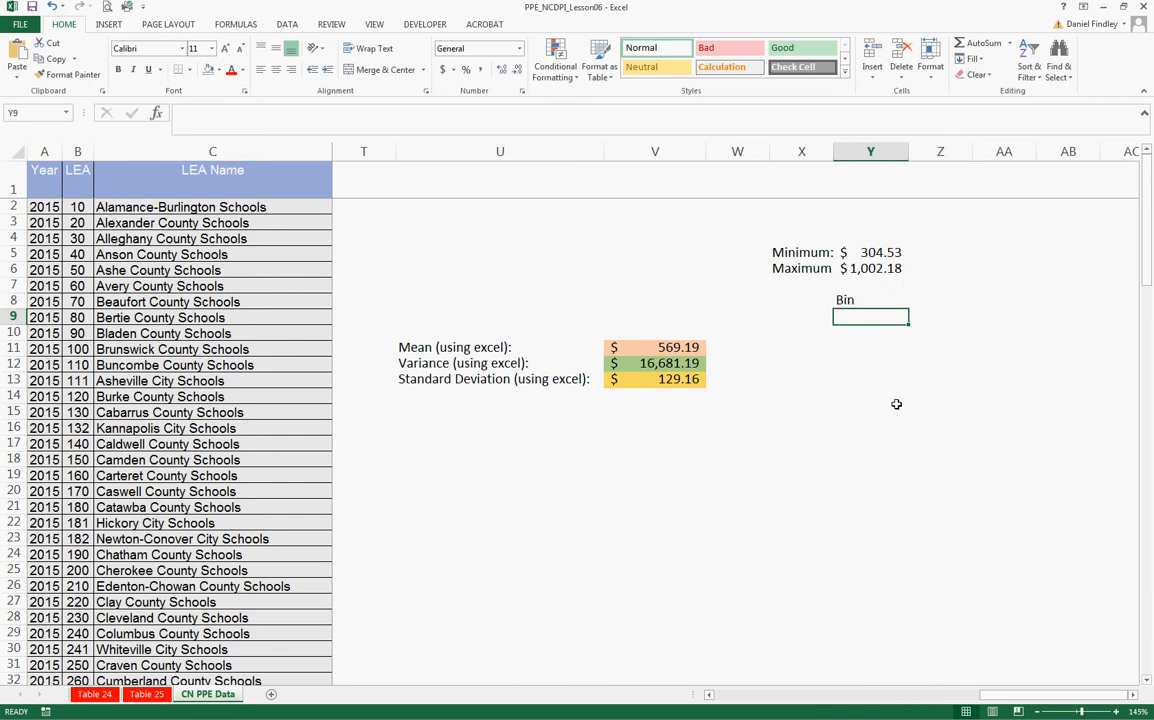
- List Bin values 300 through 1100 in steps of 100 under Y8 and apply All Borders
{"action": "type", "text": "300"}
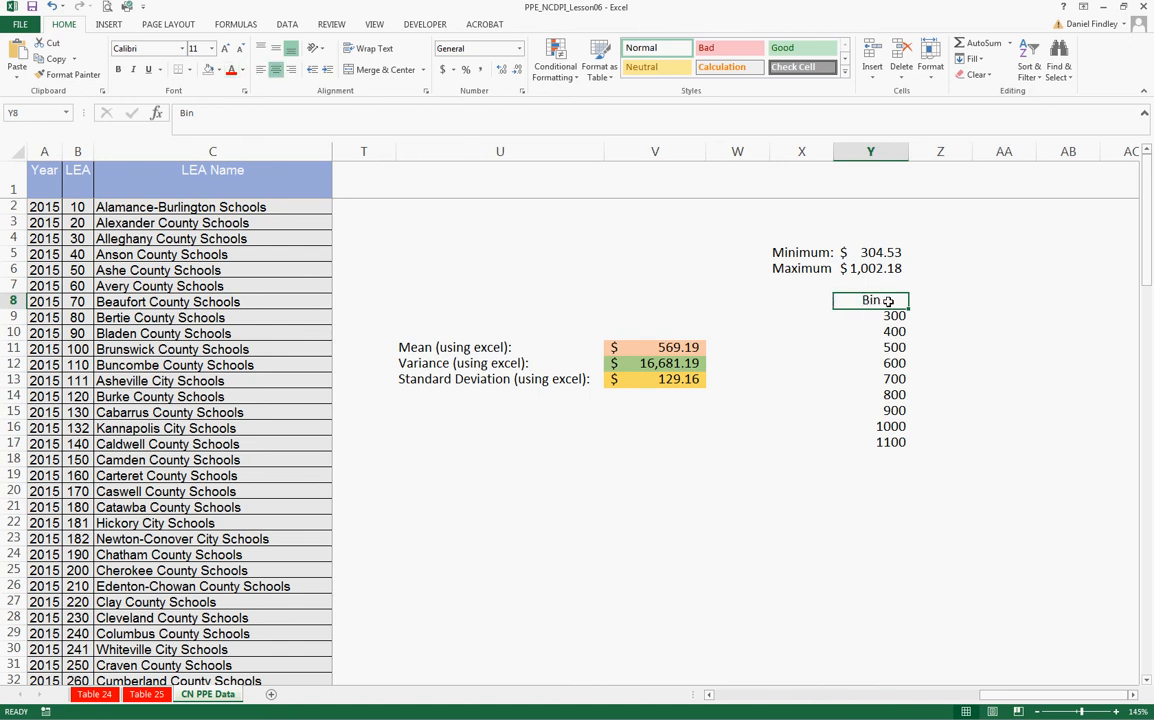
{"action": "left_click_drag", "start_coordinate": [871, 300], "coordinate": [871, 441]}
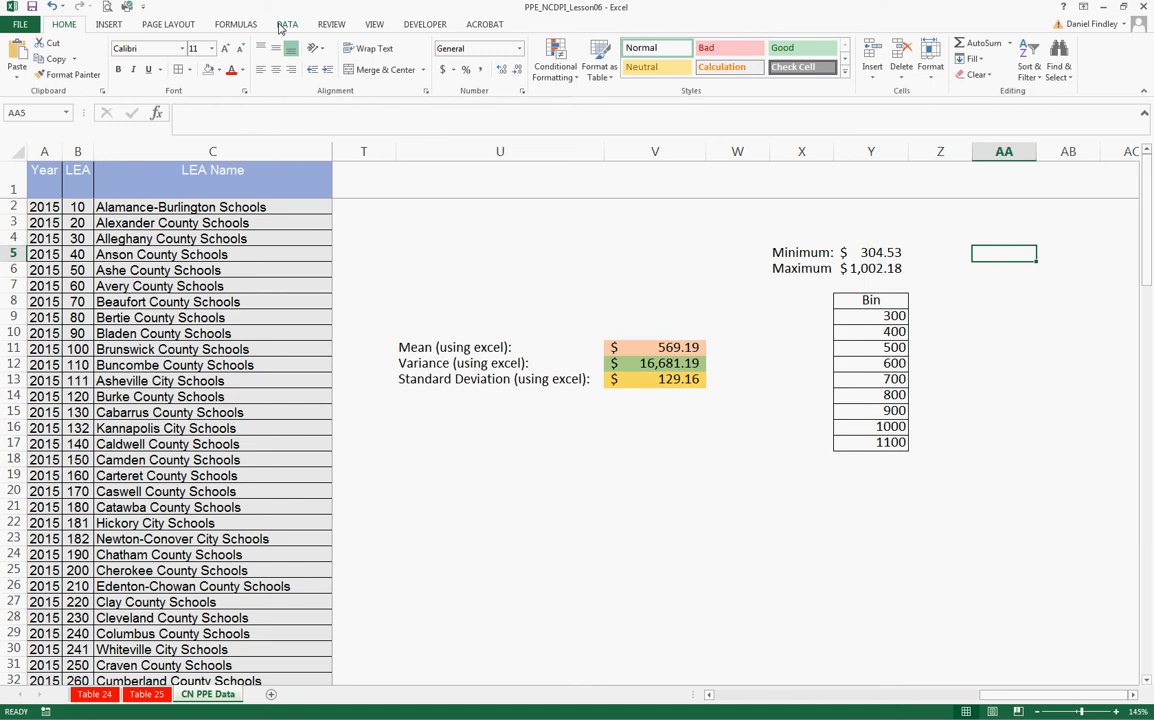
- Start the Histogram tool from Data > Data Analysis with ranges still empty
{"action": "left_click", "coordinate": [289, 25]}
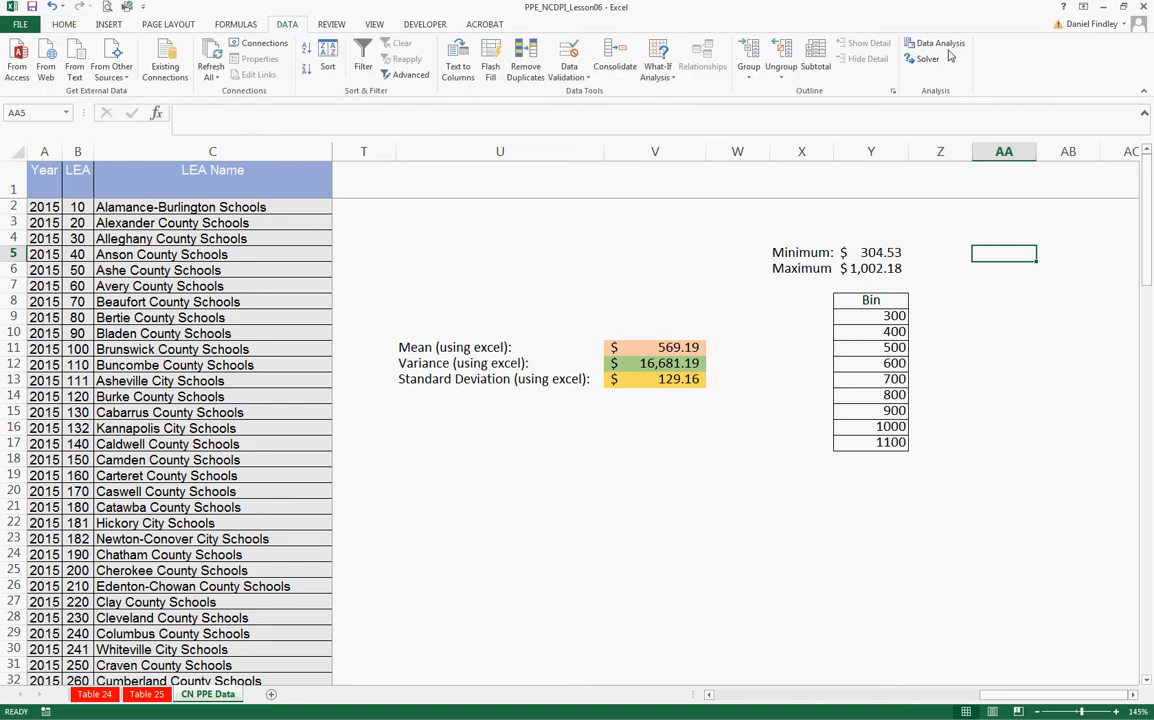
{"action": "left_click", "coordinate": [937, 43]}
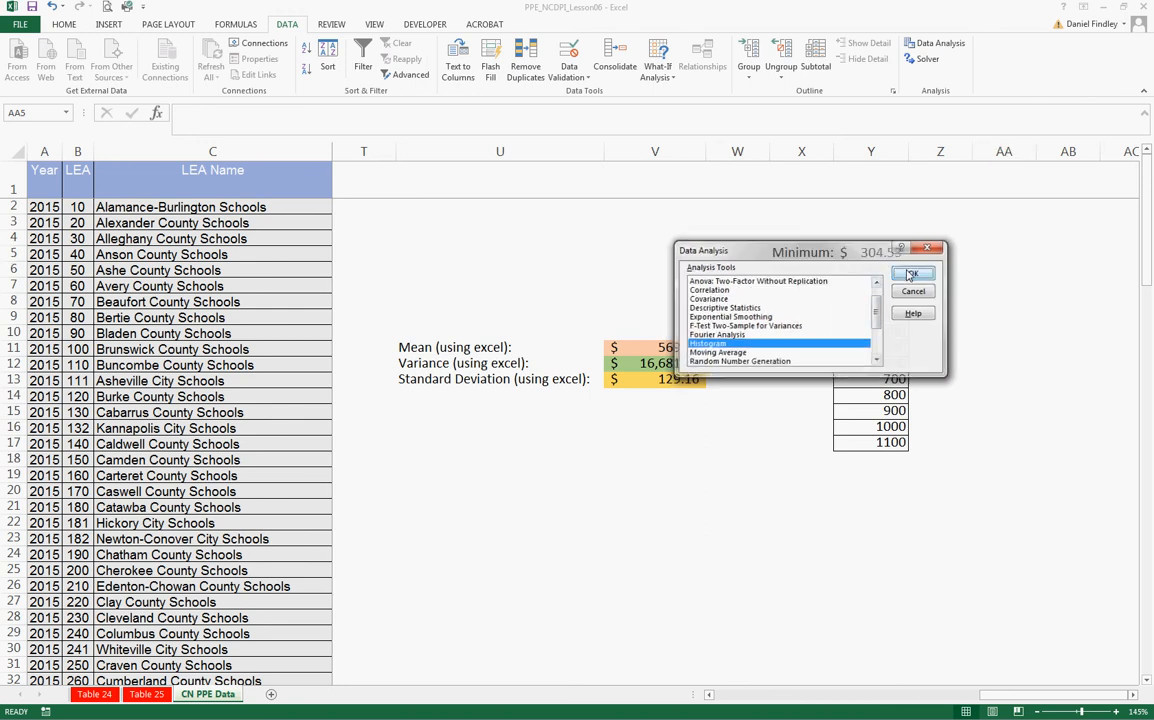
{"action": "left_click", "coordinate": [915, 273]}
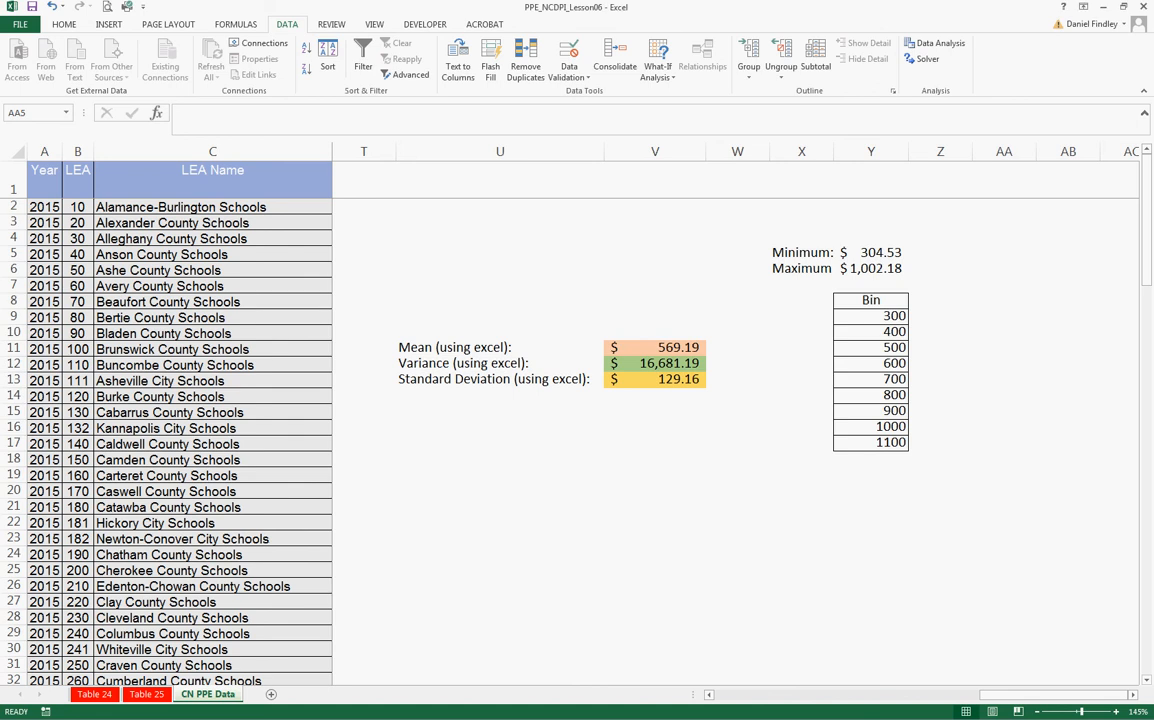
{"action": "left_click", "coordinate": [930, 44]}
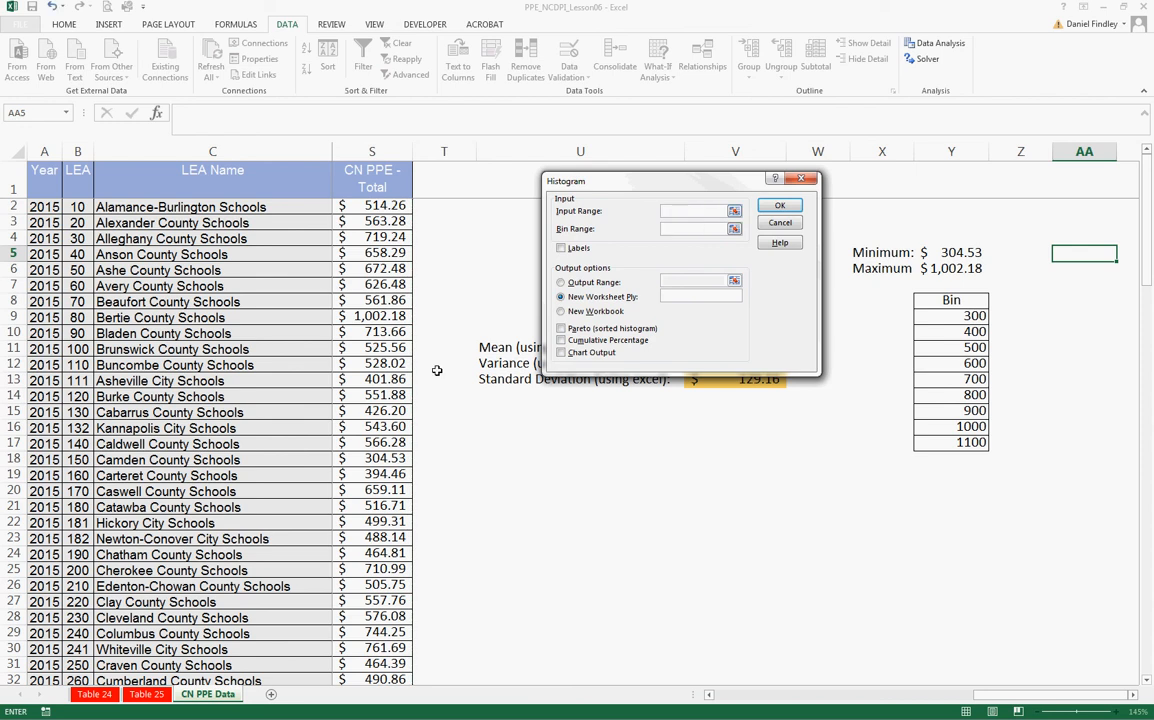
- Run the Histogram on CN PPE Total with the bin list, output at AA5 giving counts 0, 8, 24, 44, 23, 8, 5, 2, 1, 0
{"action": "left_click", "coordinate": [373, 205]}
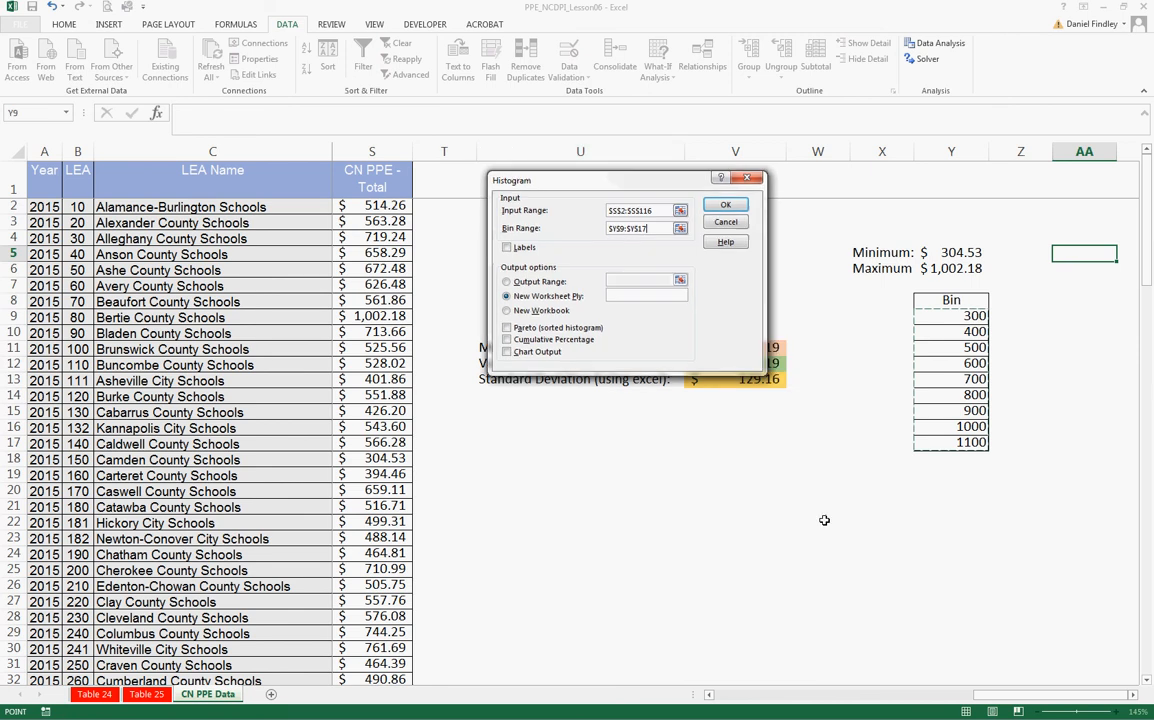
{"action": "left_click", "coordinate": [725, 221]}
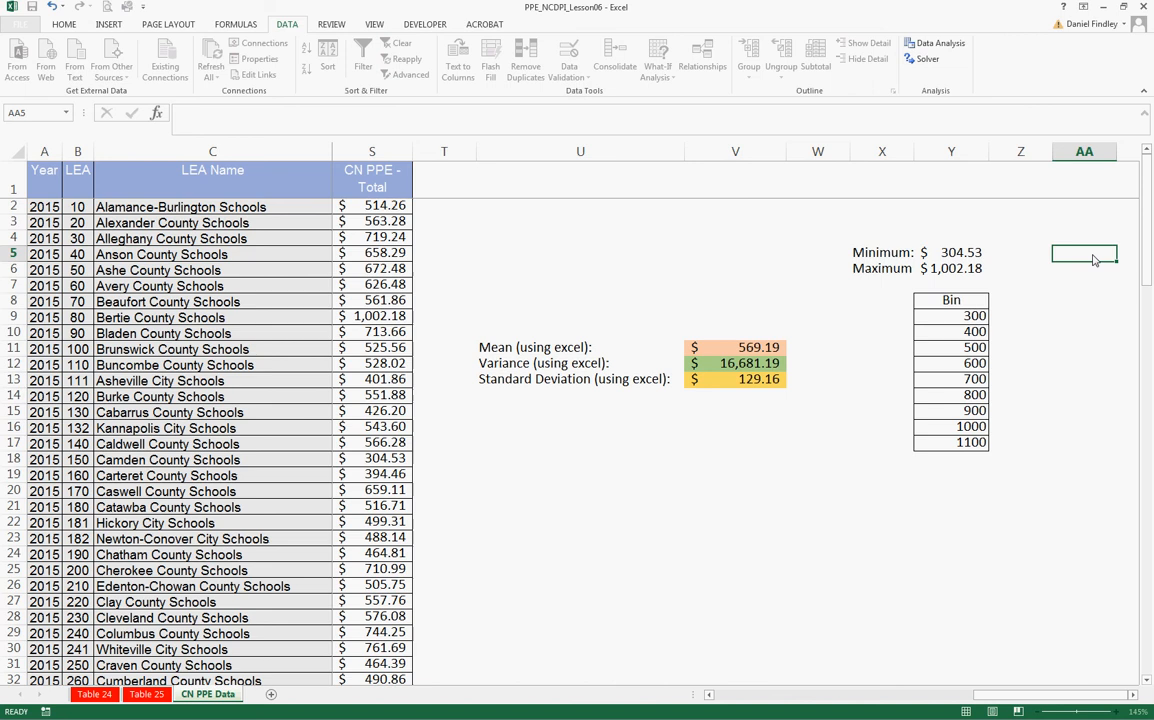
{"action": "left_click", "coordinate": [935, 43]}
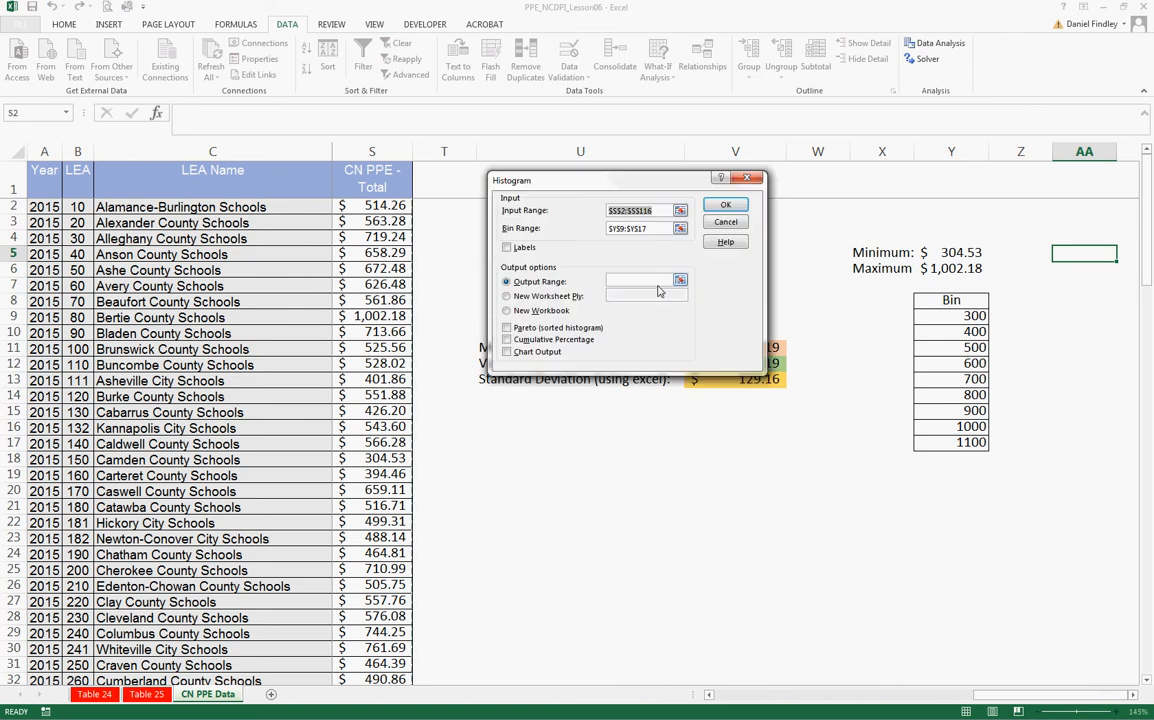
{"action": "left_click", "coordinate": [1084, 252]}
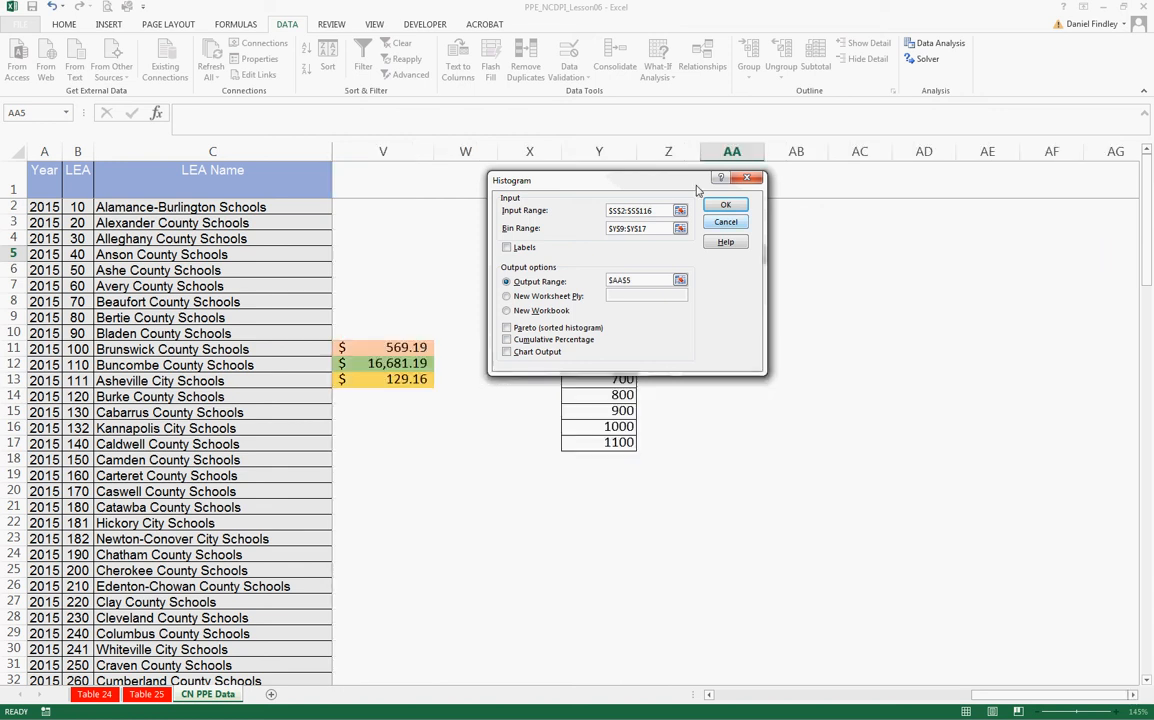
{"action": "left_click", "coordinate": [725, 204]}
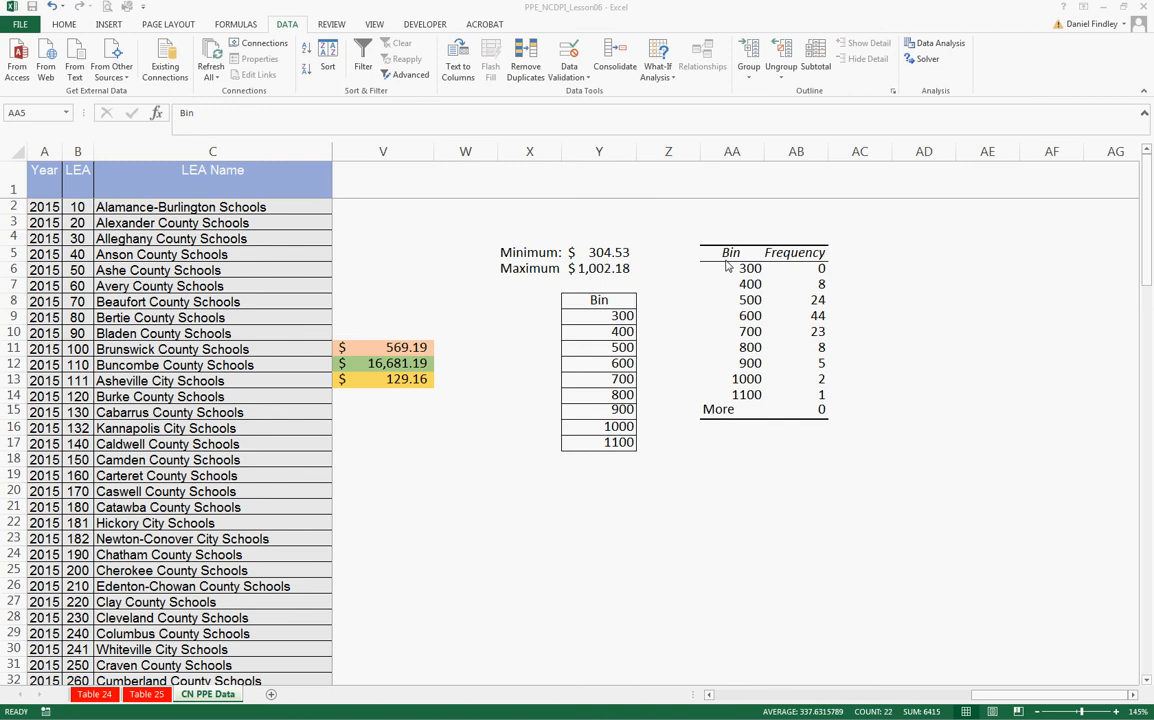
{"action": "left_click_drag", "start_coordinate": [730, 252], "coordinate": [825, 409]}
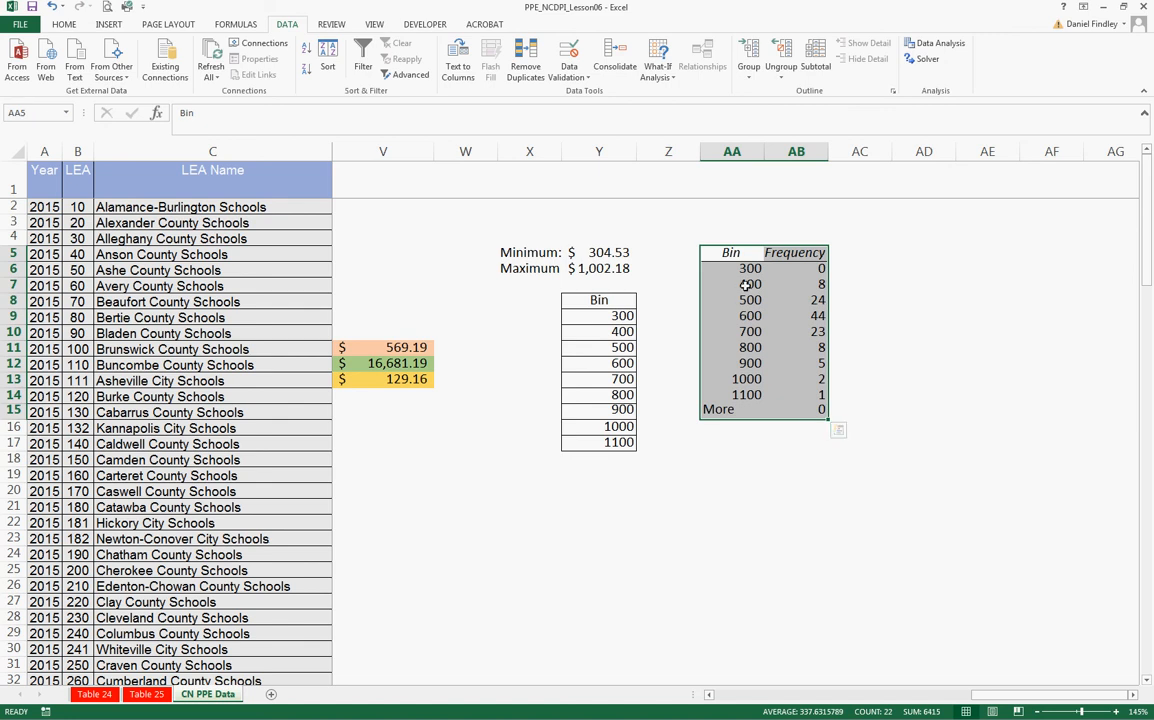
{"action": "left_click", "coordinate": [735, 284]}
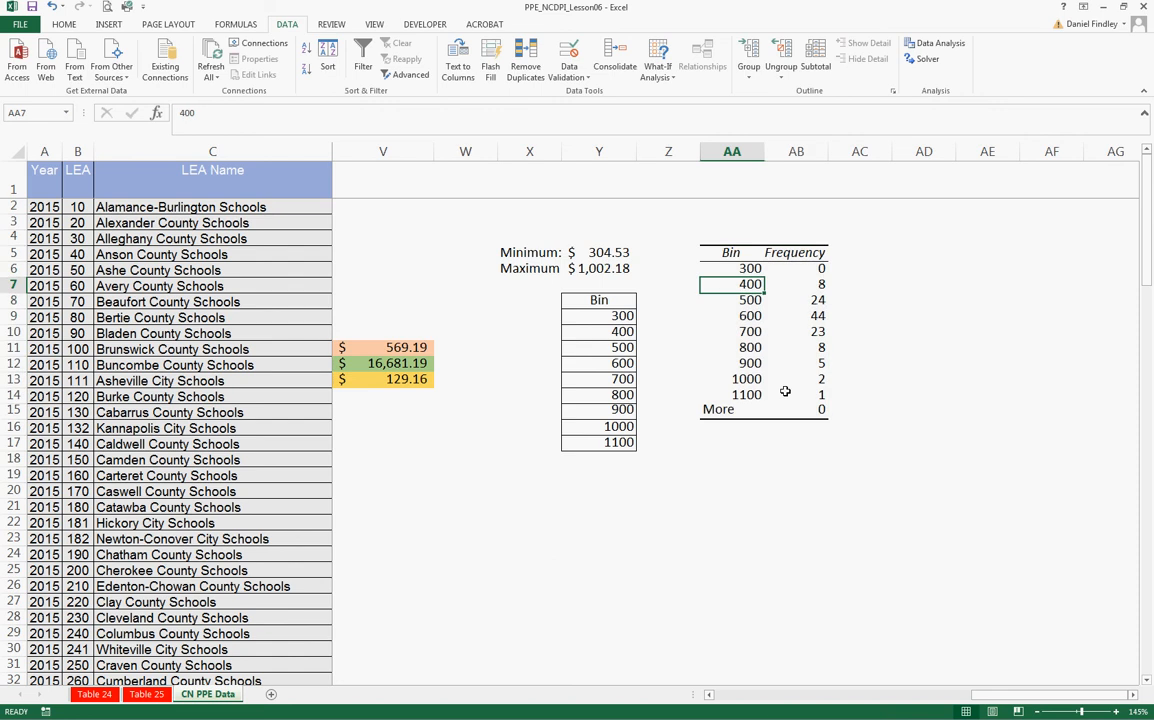
{"action": "mouse_move", "coordinate": [782, 388]}
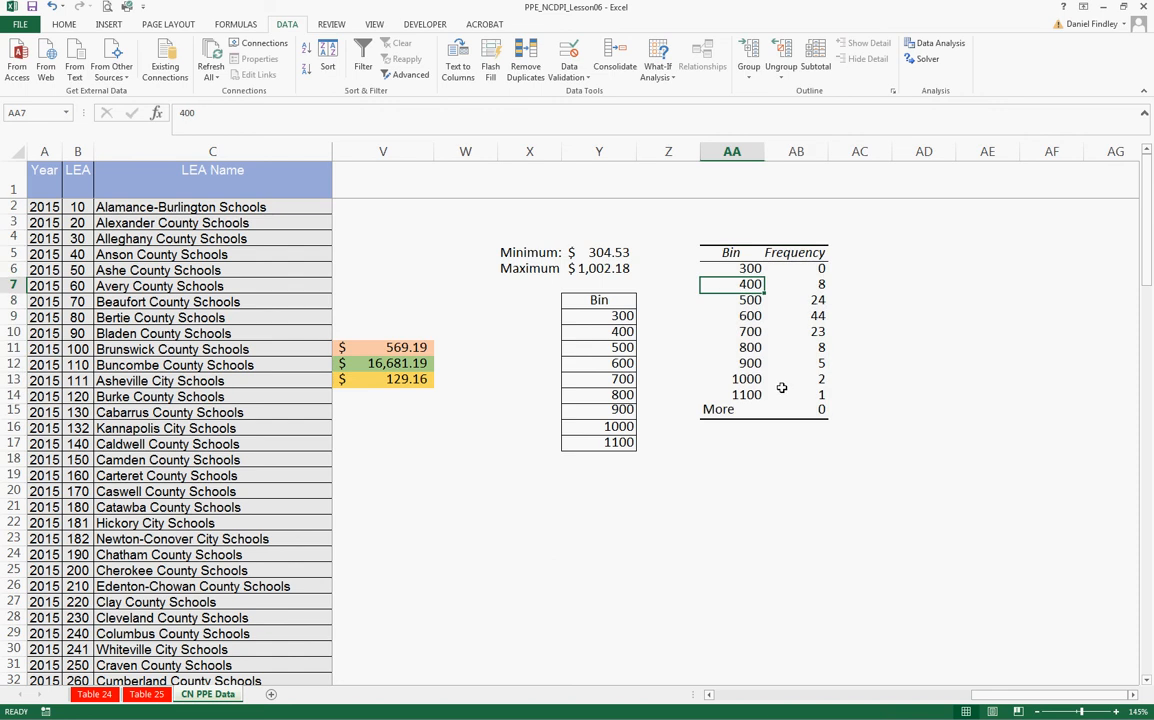
{"action": "mouse_move", "coordinate": [791, 393]}
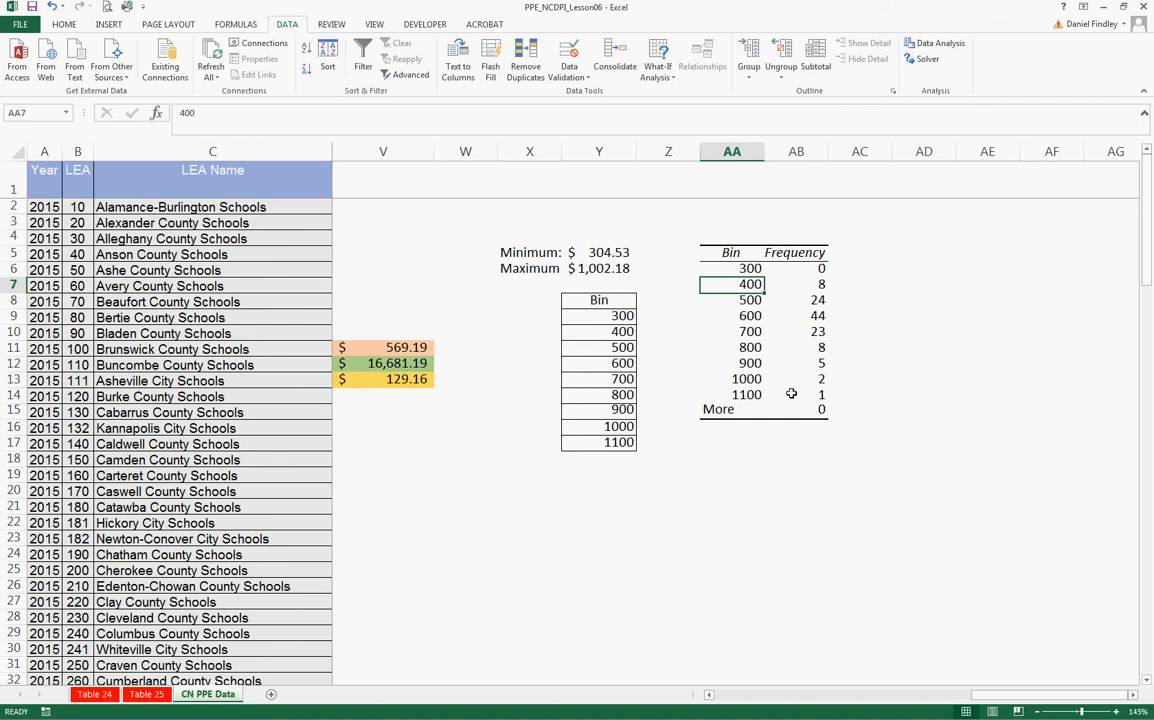
{"action": "left_click", "coordinate": [732, 394]}
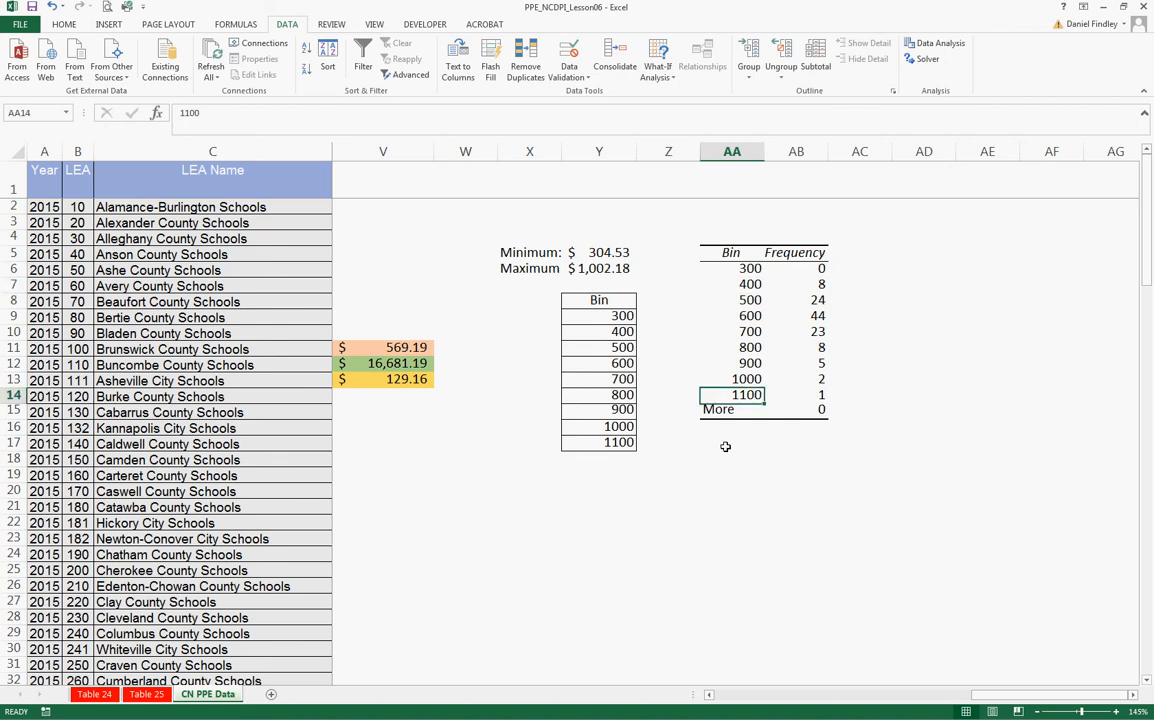
{"action": "mouse_move", "coordinate": [725, 447]}
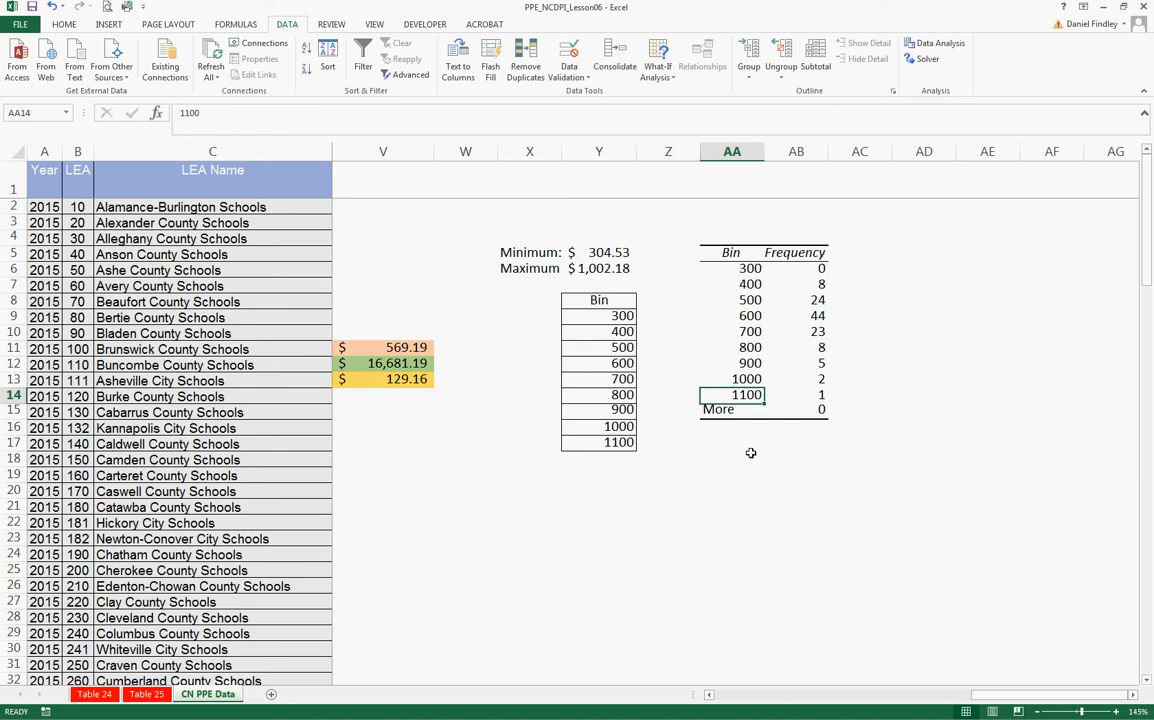
{"action": "mouse_move", "coordinate": [753, 453]}
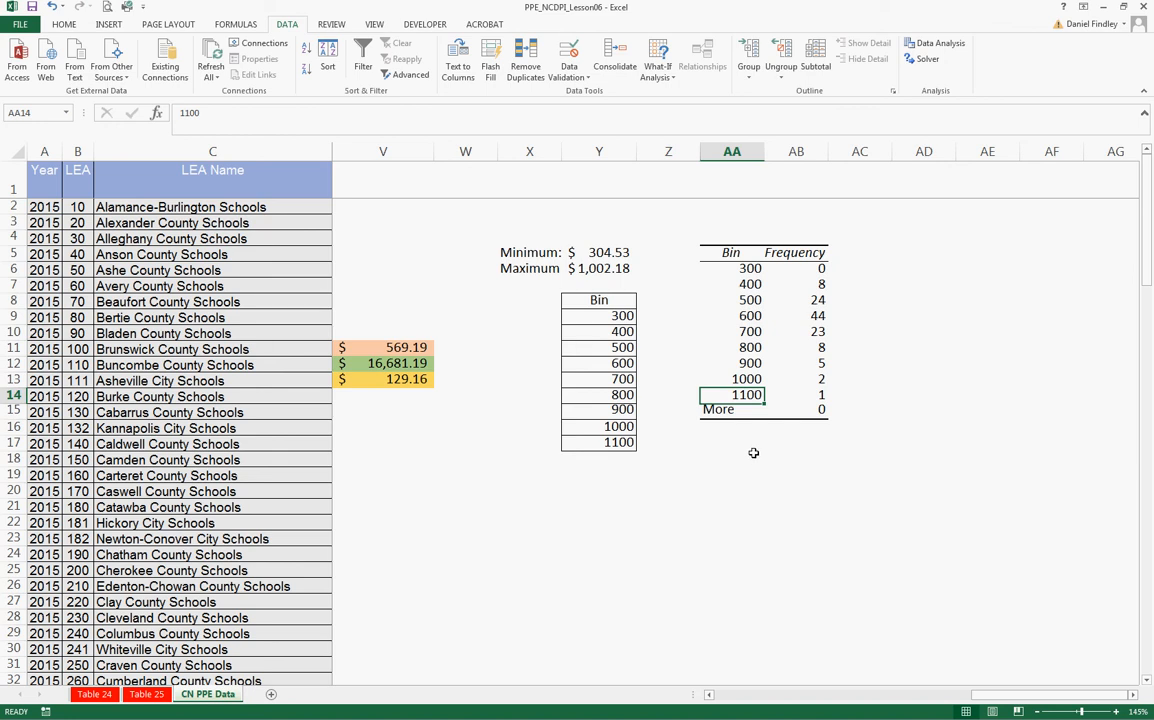
{"action": "mouse_move", "coordinate": [738, 458]}
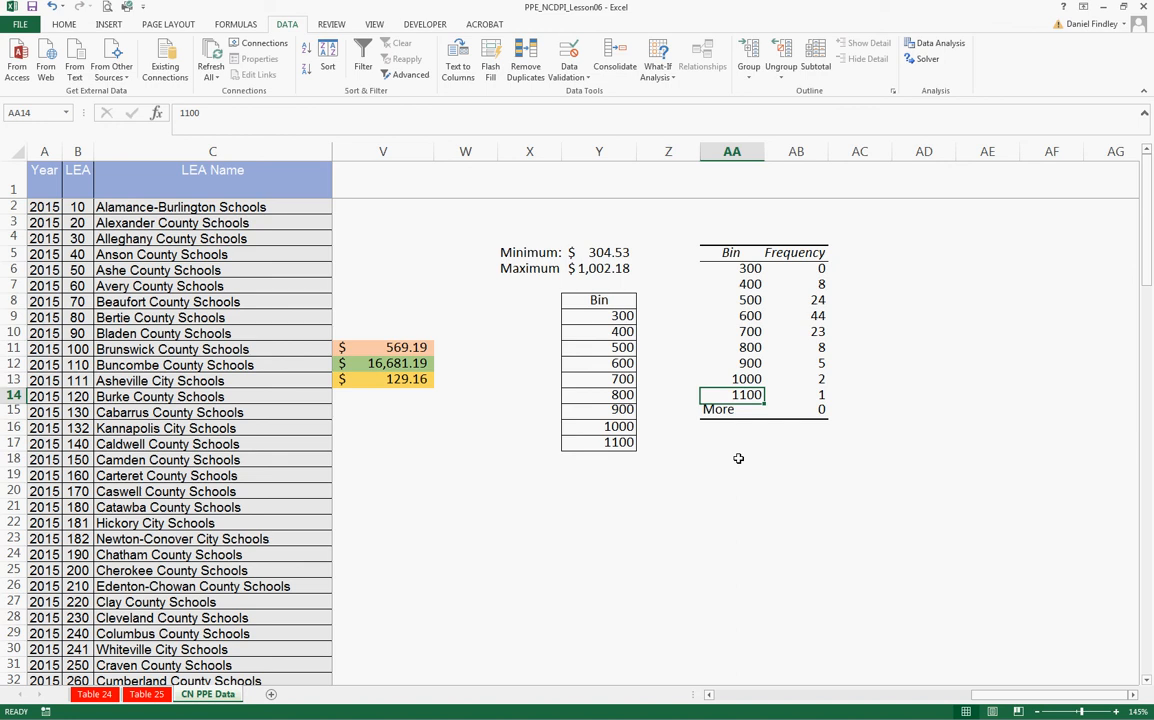
{"action": "mouse_move", "coordinate": [743, 458]}
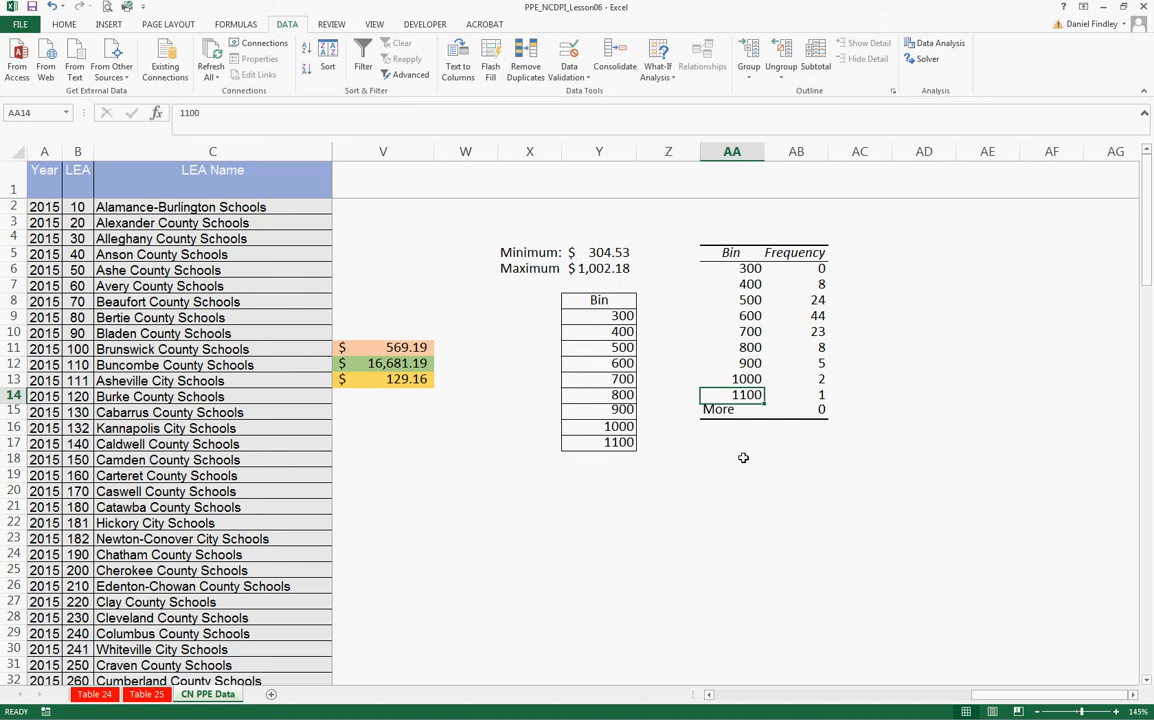
{"action": "left_click", "coordinate": [732, 458]}
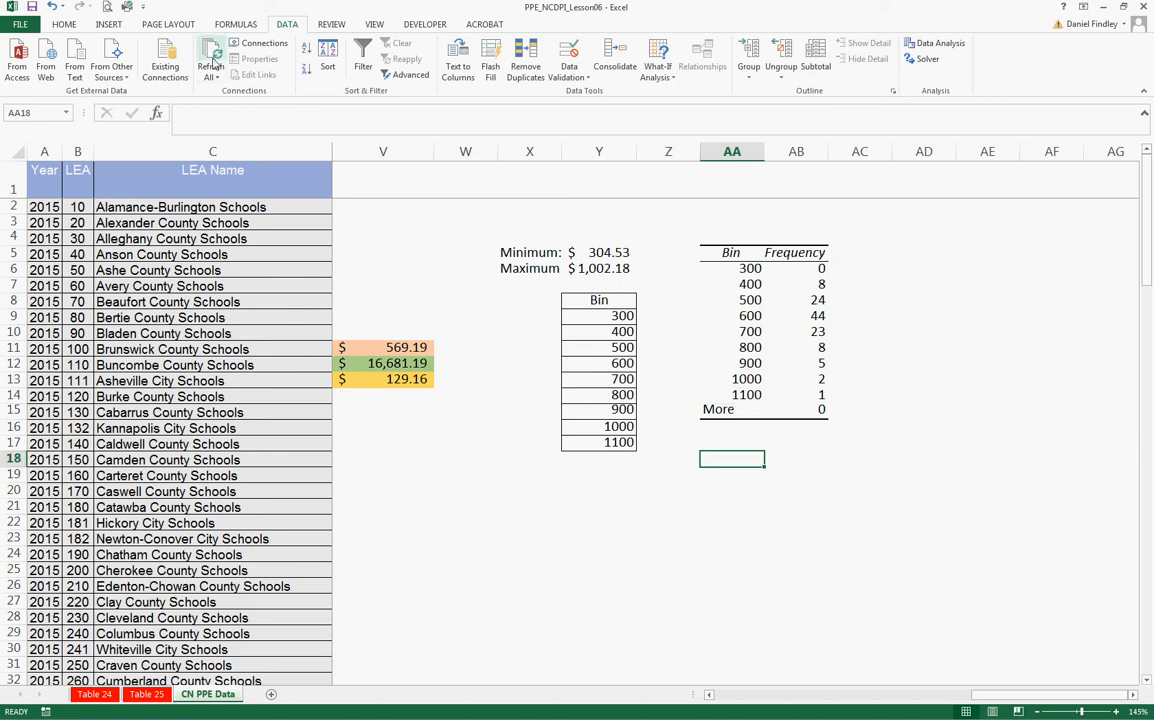
{"action": "mouse_move", "coordinate": [127, 24]}
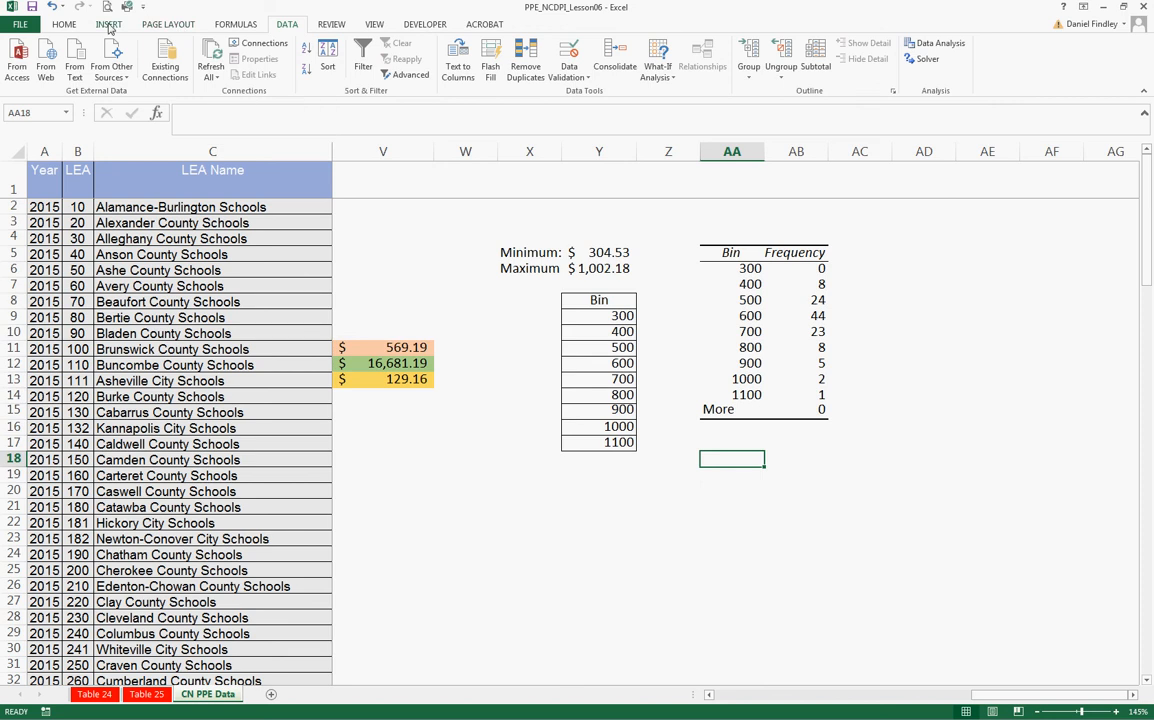
- Insert a blank column chart below the frequency table and bring up Select Data
{"action": "left_click", "coordinate": [110, 20]}
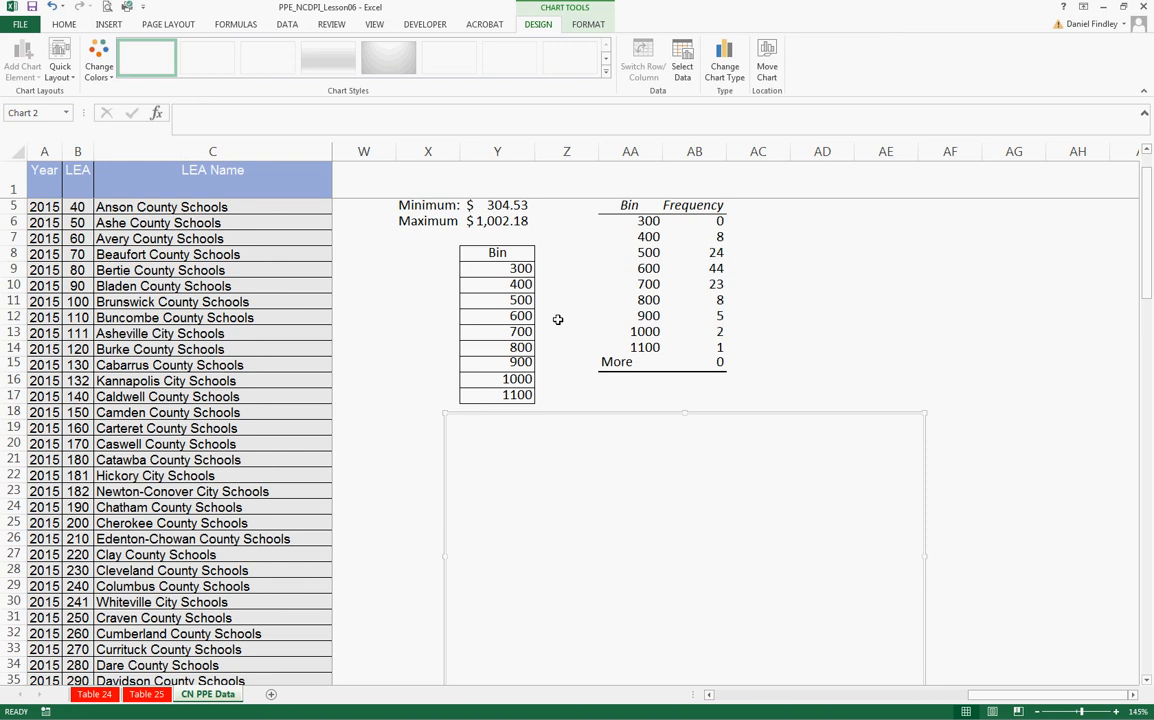
{"action": "left_click", "coordinate": [677, 58]}
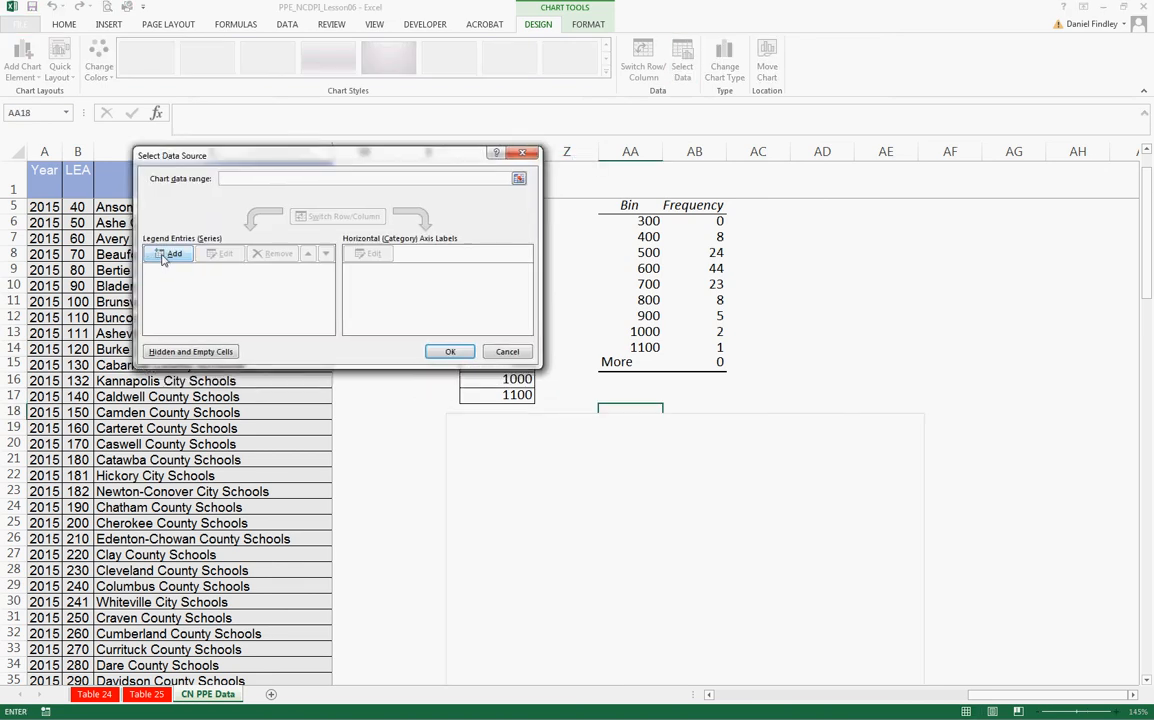
- Add a 'Total' series using the frequency counts AB6:AB14 as values
{"action": "left_click", "coordinate": [170, 253]}
{"action": "type", "text": "PPE - CN"}
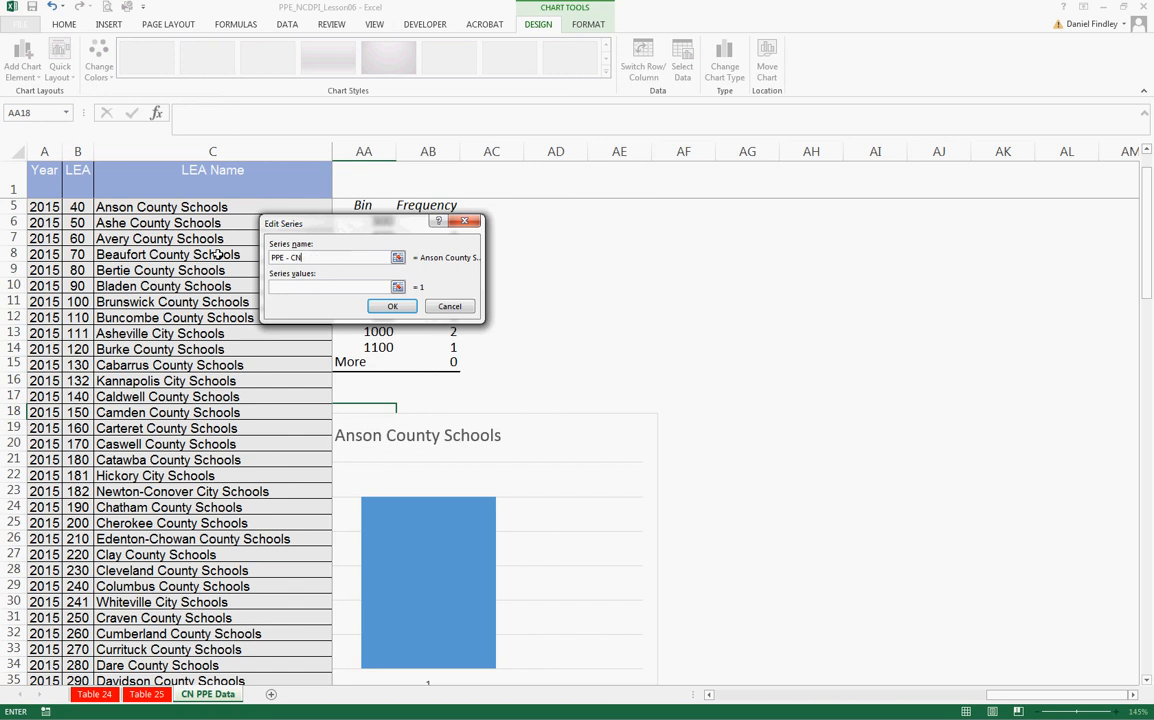
{"action": "type", "text": "Total"}
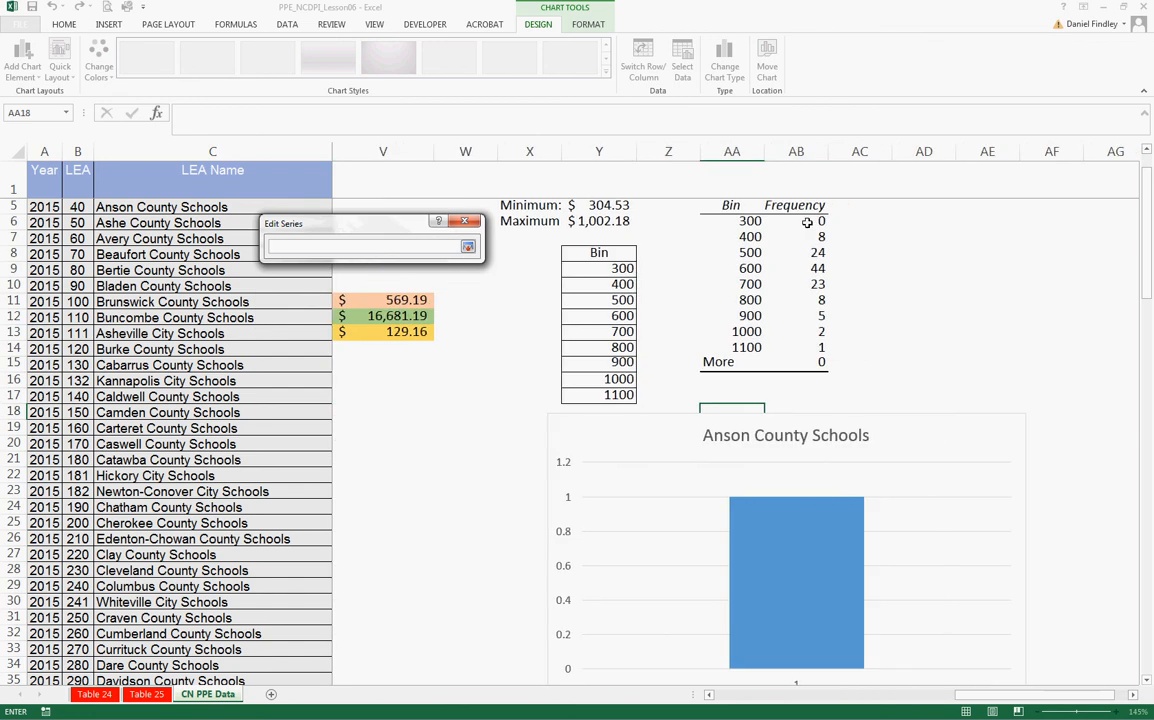
{"action": "left_click_drag", "start_coordinate": [821, 221], "coordinate": [821, 361]}
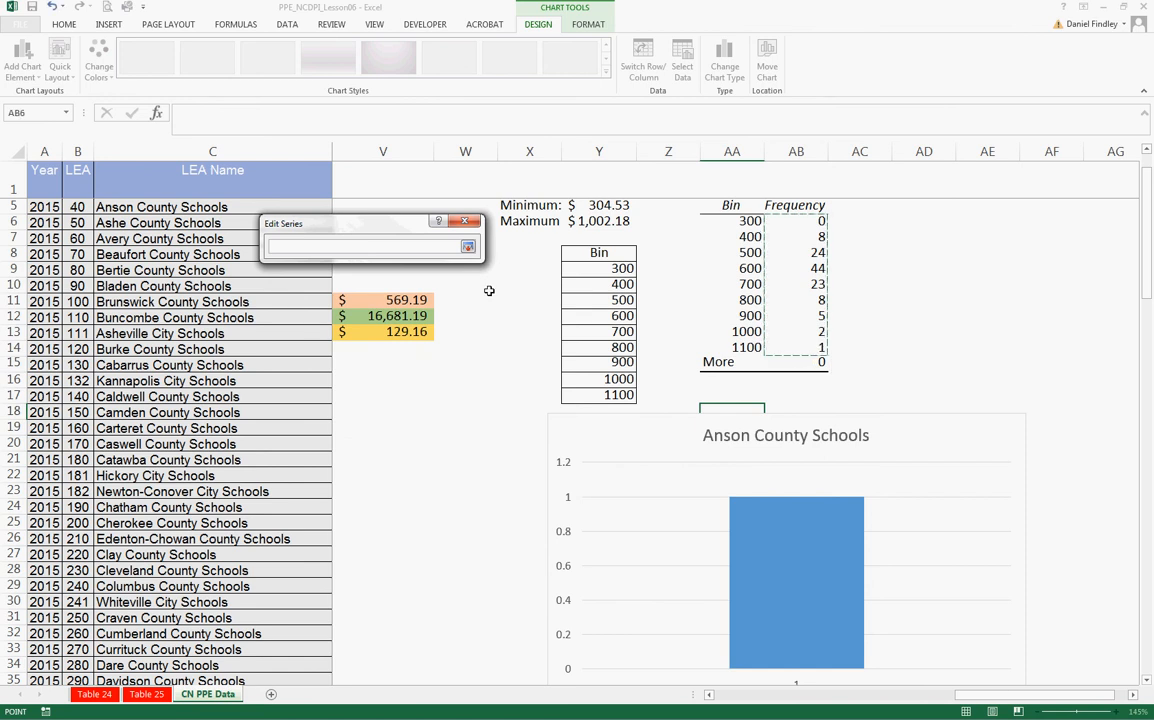
{"action": "left_click", "coordinate": [398, 306]}
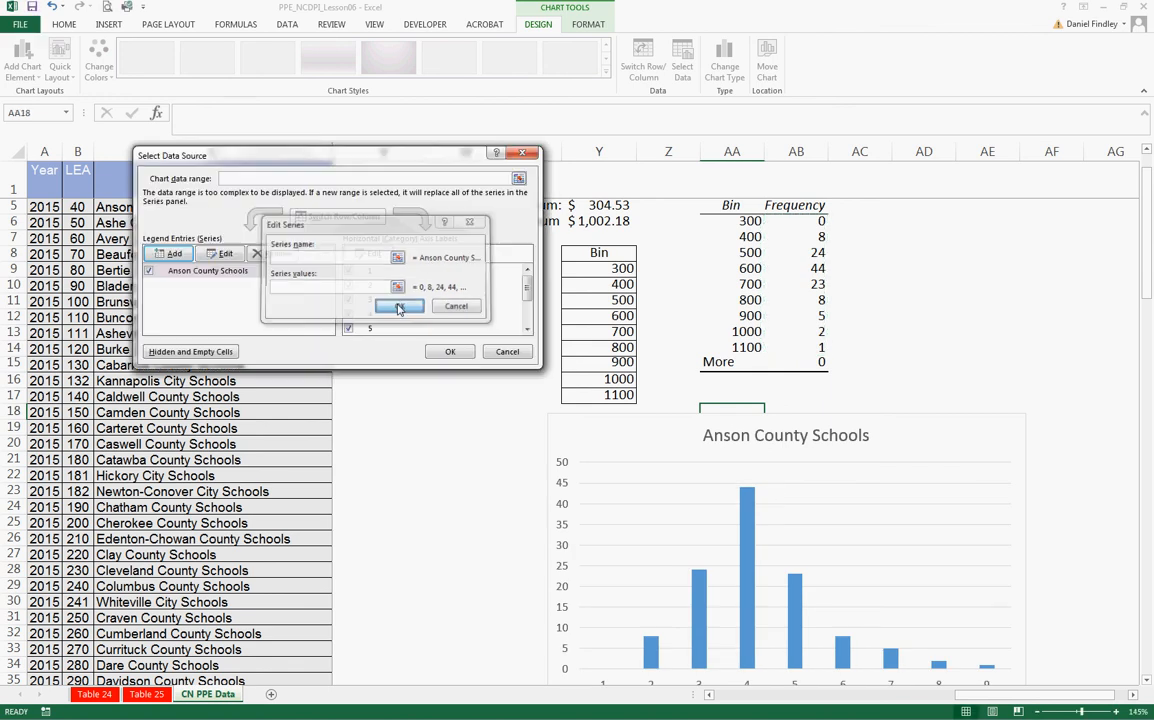
- Label the horizontal axis with the bin cells 300 through 1100 and confirm the chart data
{"action": "left_click", "coordinate": [398, 306]}
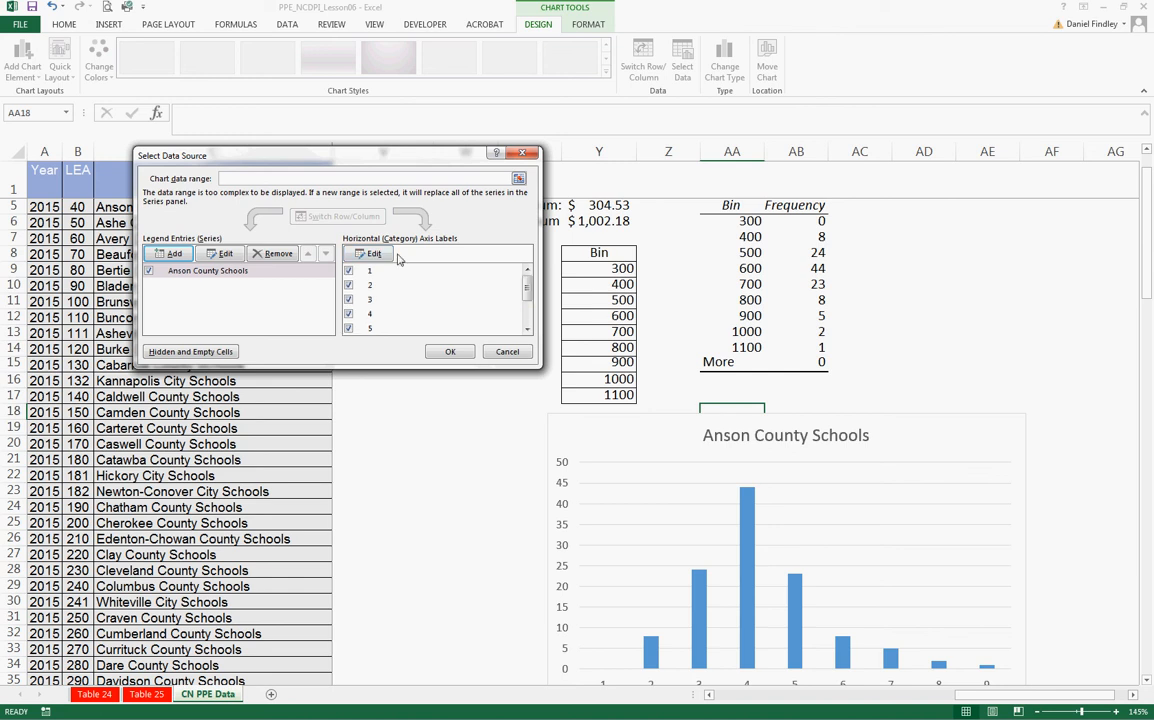
{"action": "left_click", "coordinate": [369, 253]}
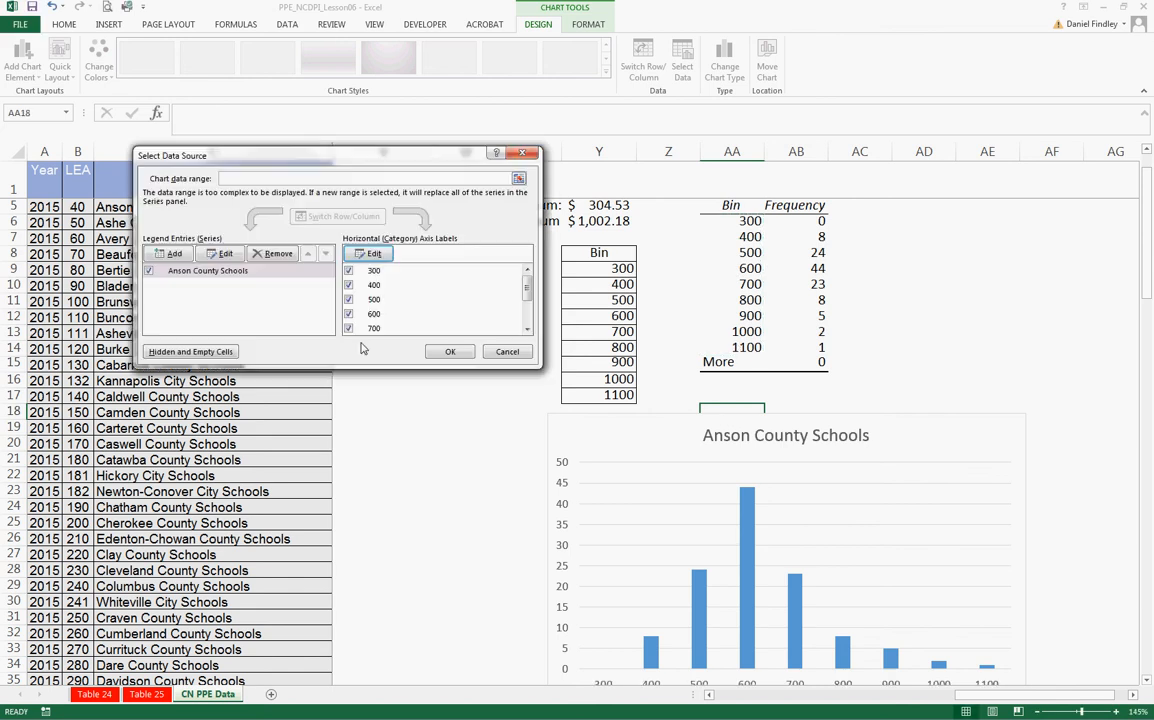
{"action": "left_click", "coordinate": [450, 351]}
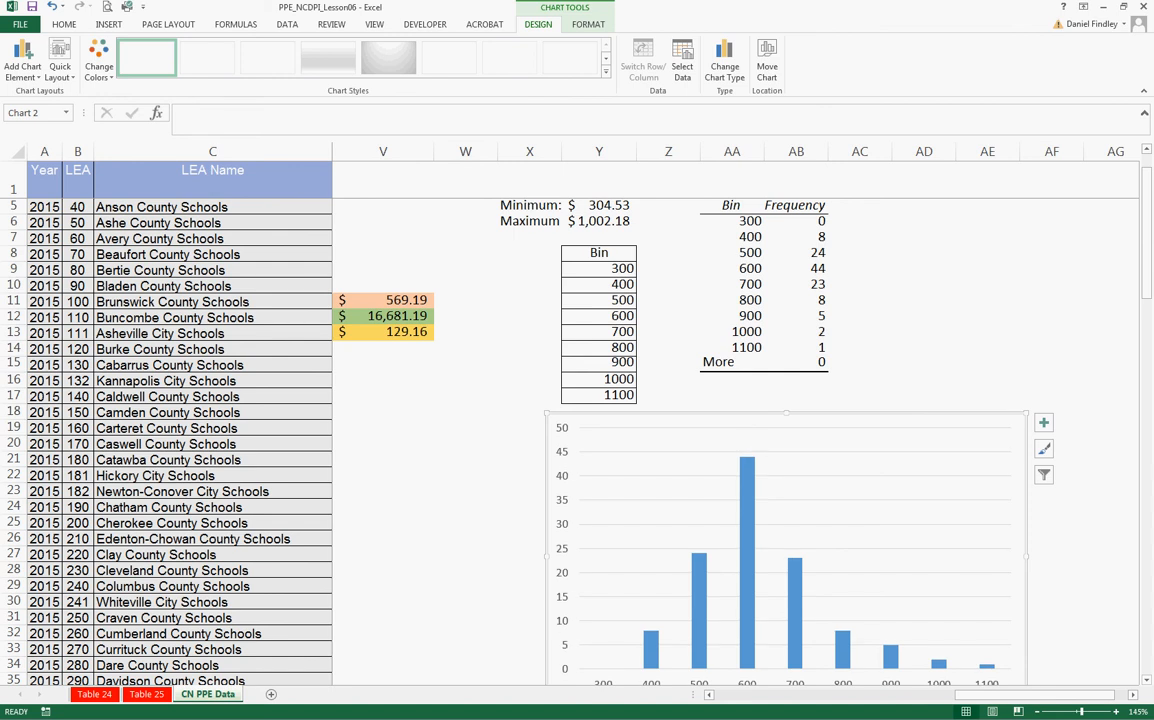
{"action": "scroll", "scroll_direction": "down", "scroll_amount": 3}
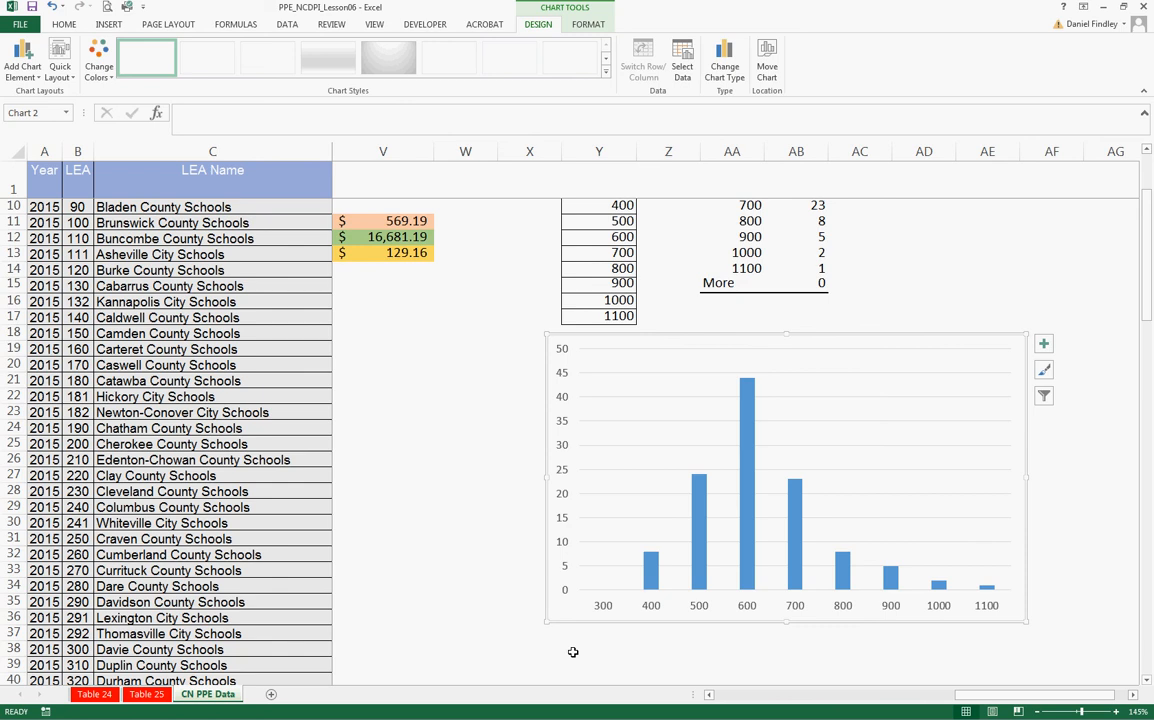
{"action": "mouse_move", "coordinate": [566, 633]}
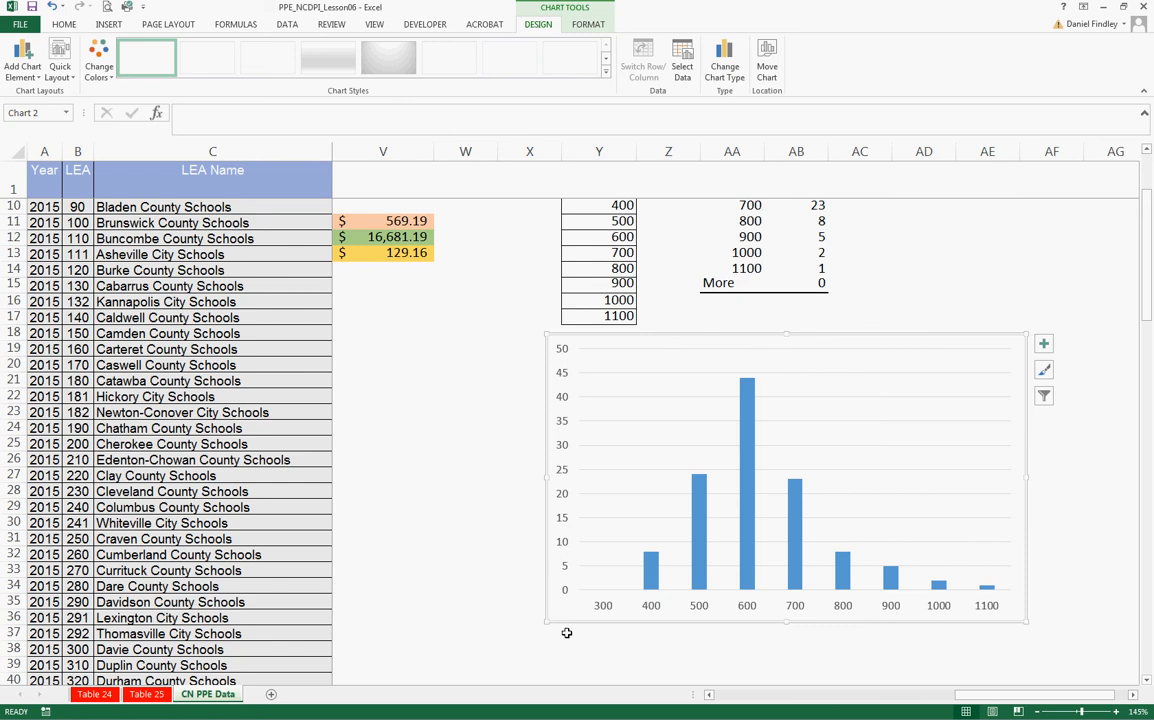
{"action": "mouse_move", "coordinate": [648, 595]}
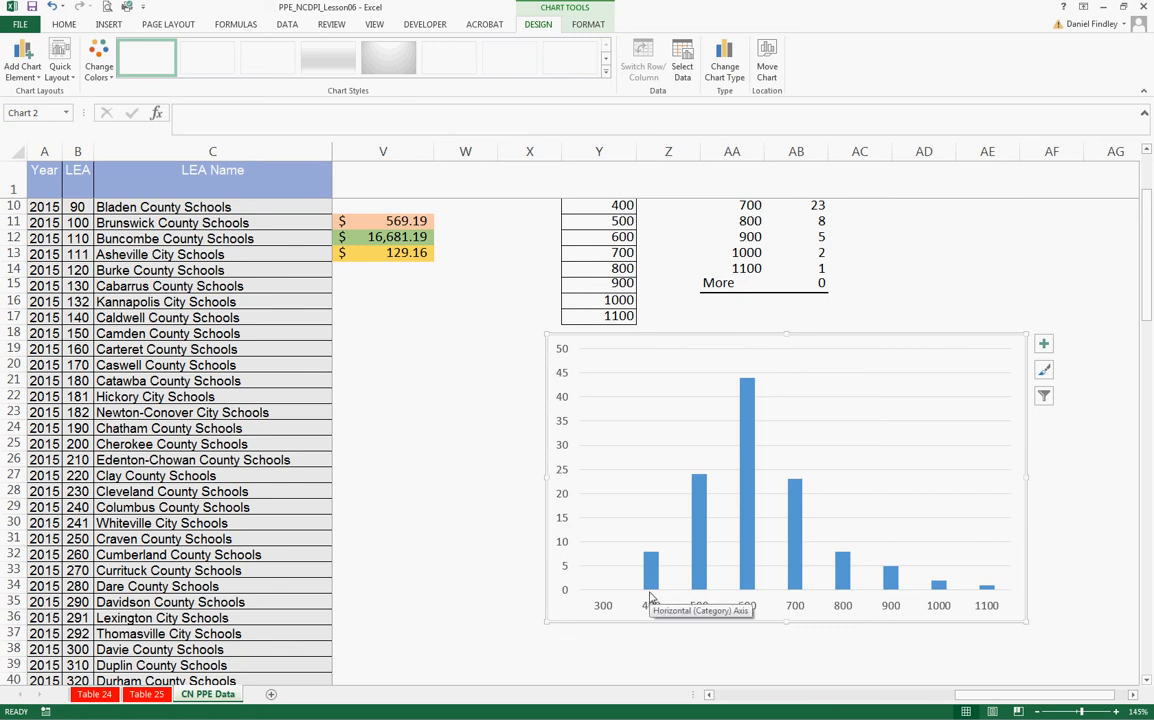
{"action": "mouse_move", "coordinate": [474, 587]}
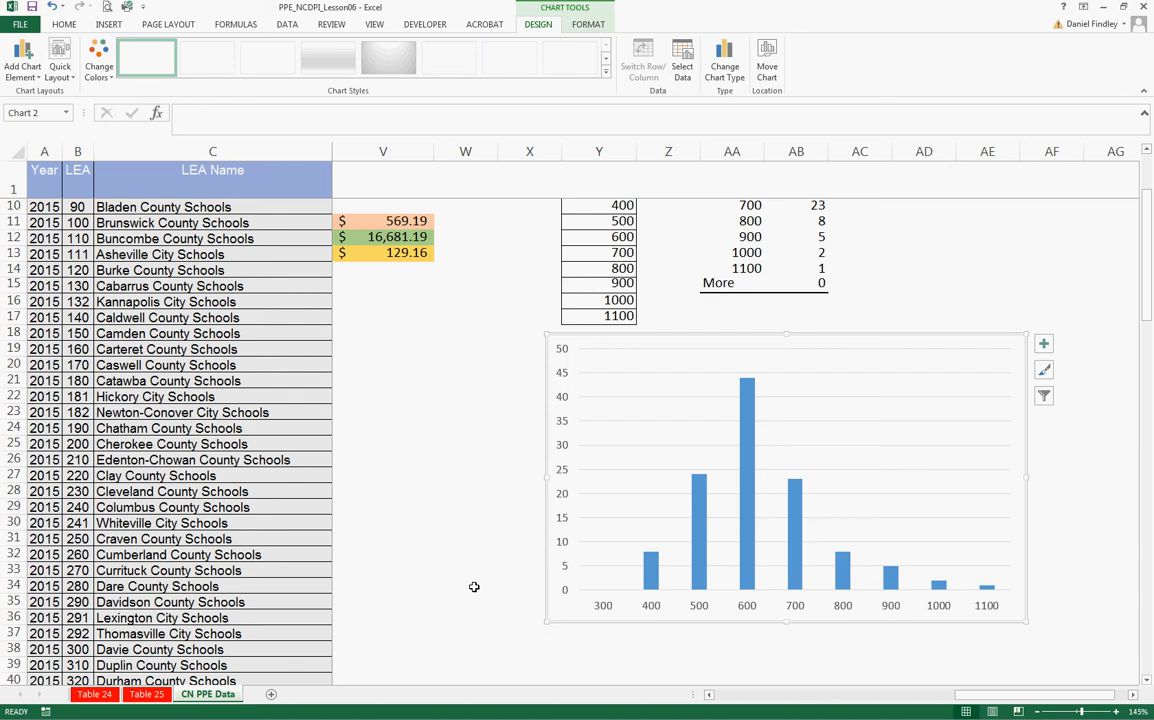
{"action": "mouse_move", "coordinate": [480, 591]}
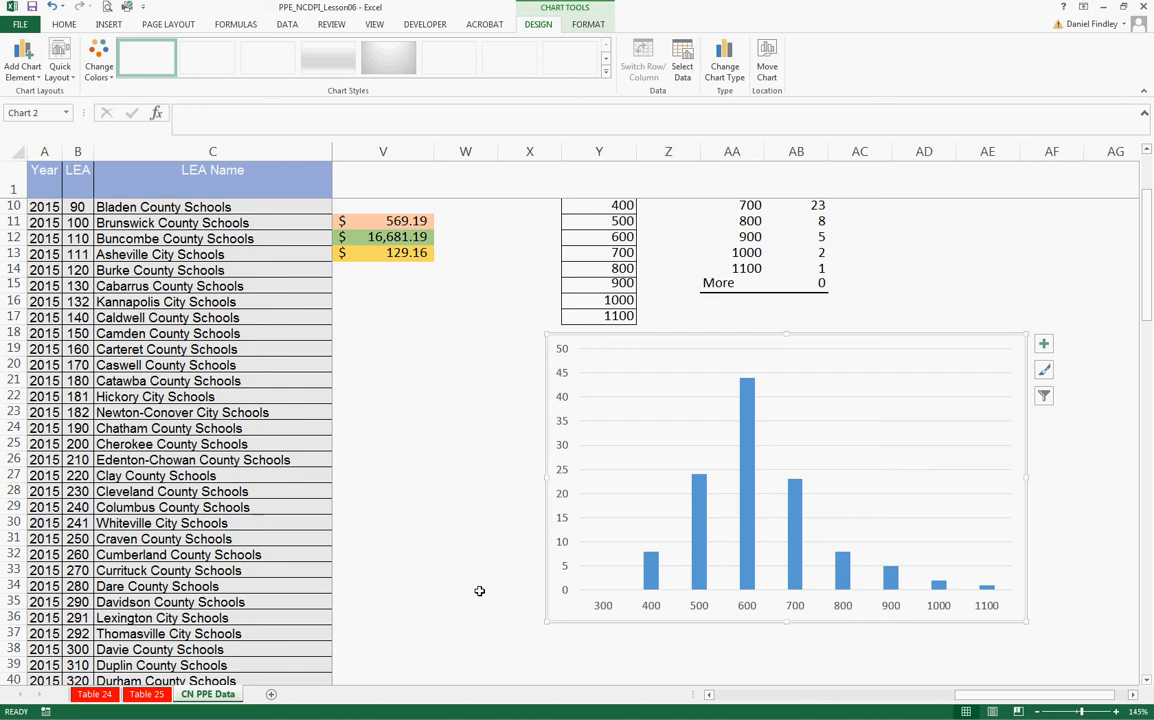